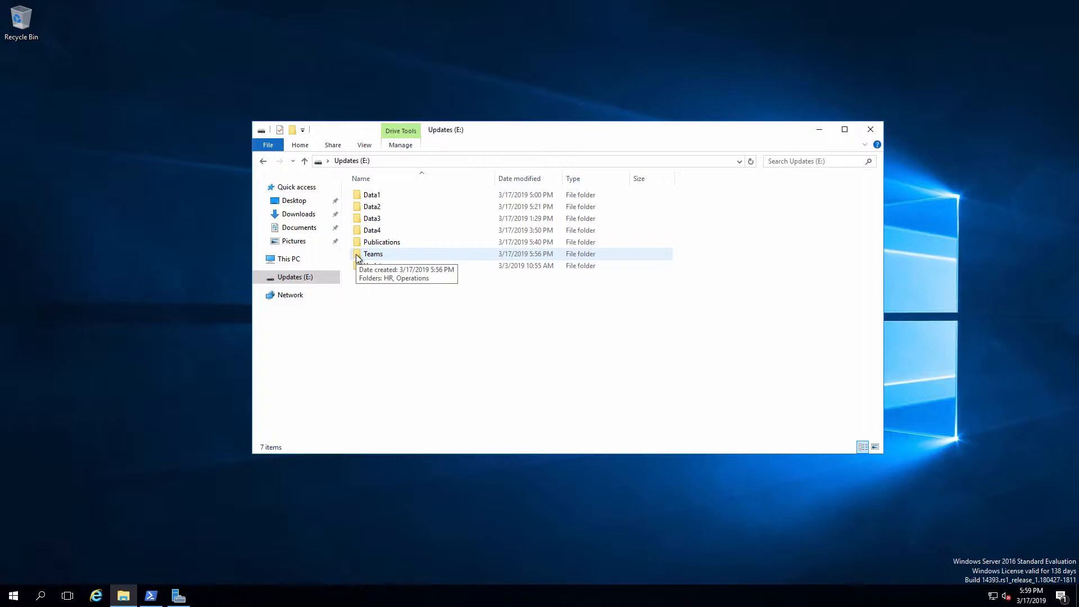
# Open the Teams folder on Updates (E:) showing its HR and Operations subfolders
pyautogui.doubleClick(373, 254)
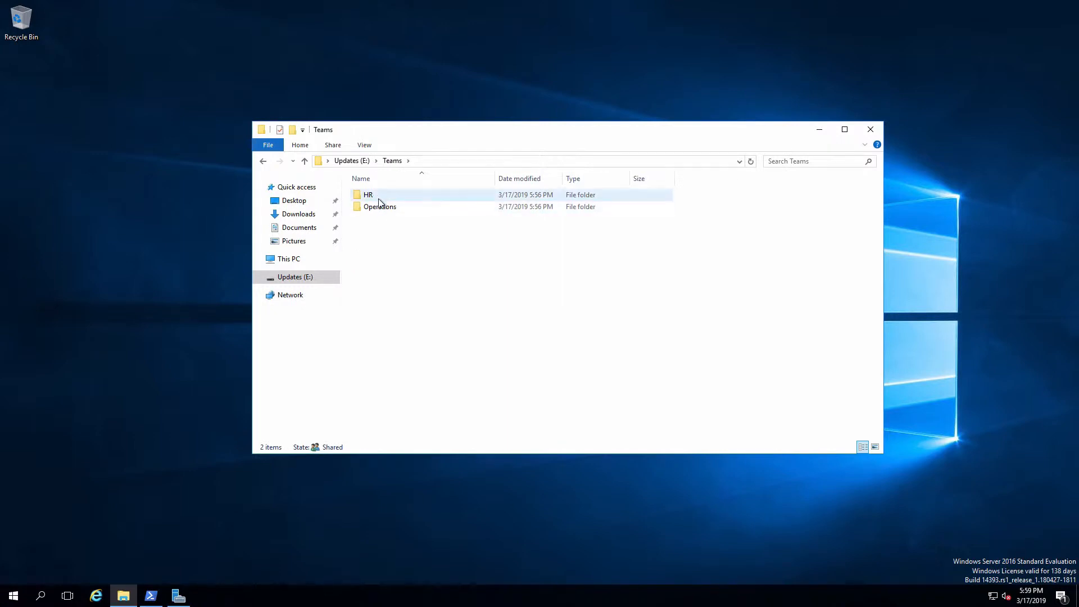
pyautogui.moveTo(443, 198)
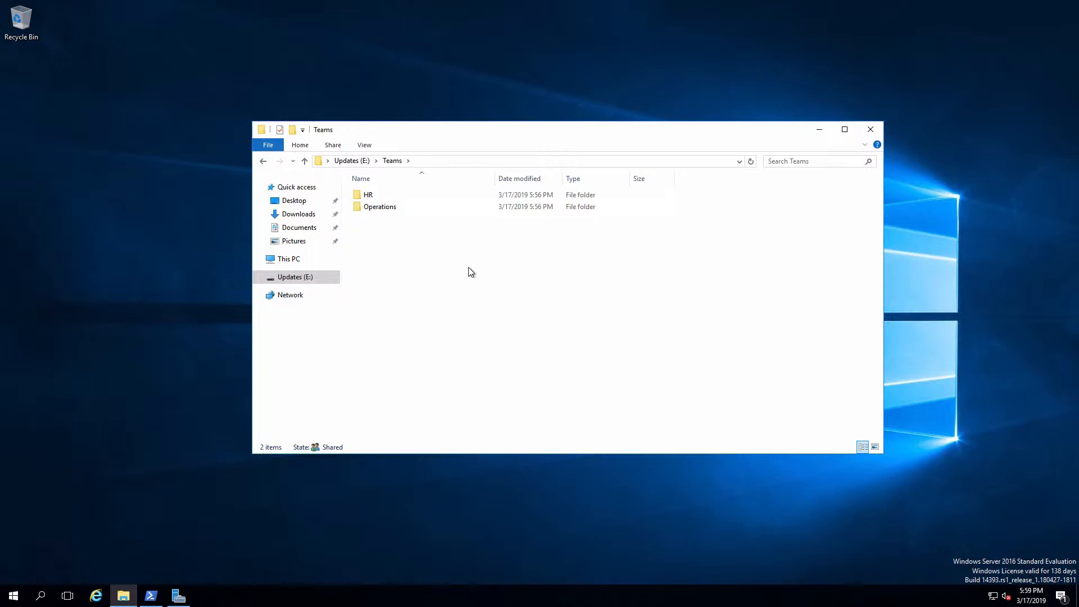
pyautogui.click(380, 207)
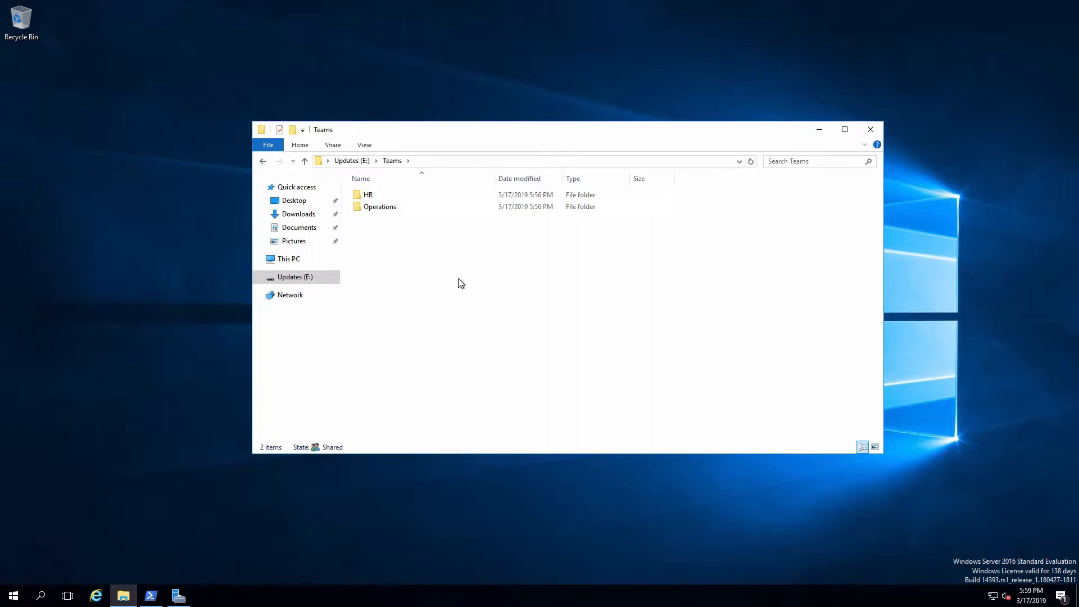
pyautogui.moveTo(465, 277)
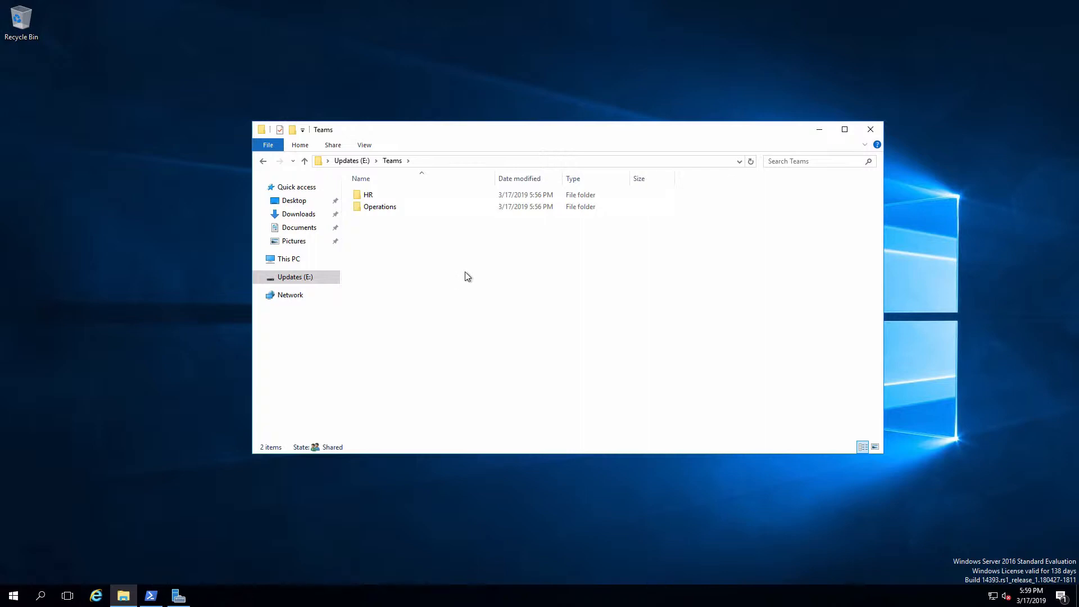
pyautogui.moveTo(505, 281)
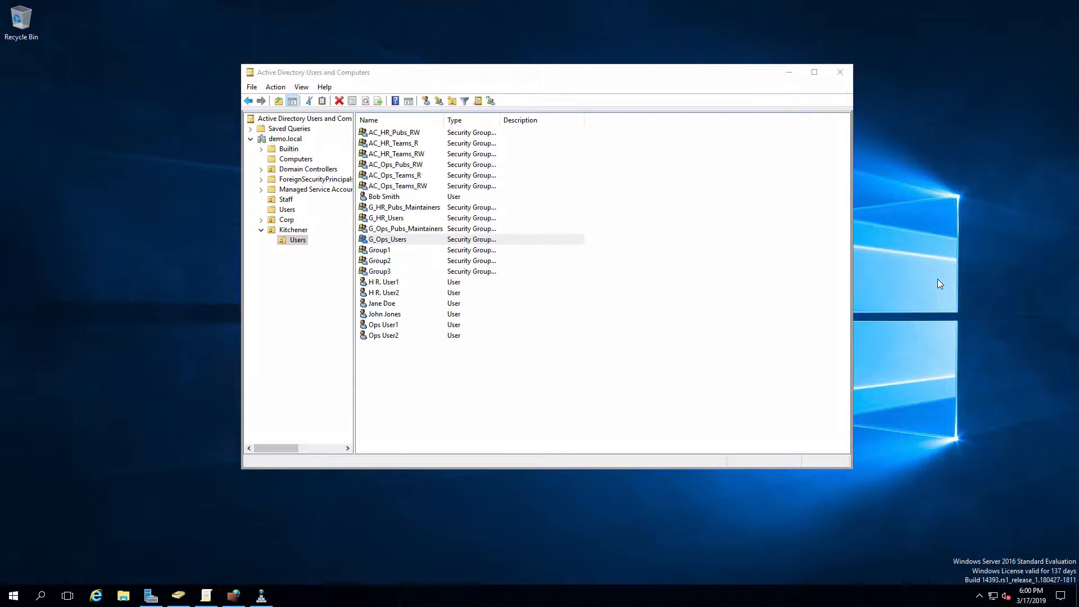
pyautogui.moveTo(395, 285)
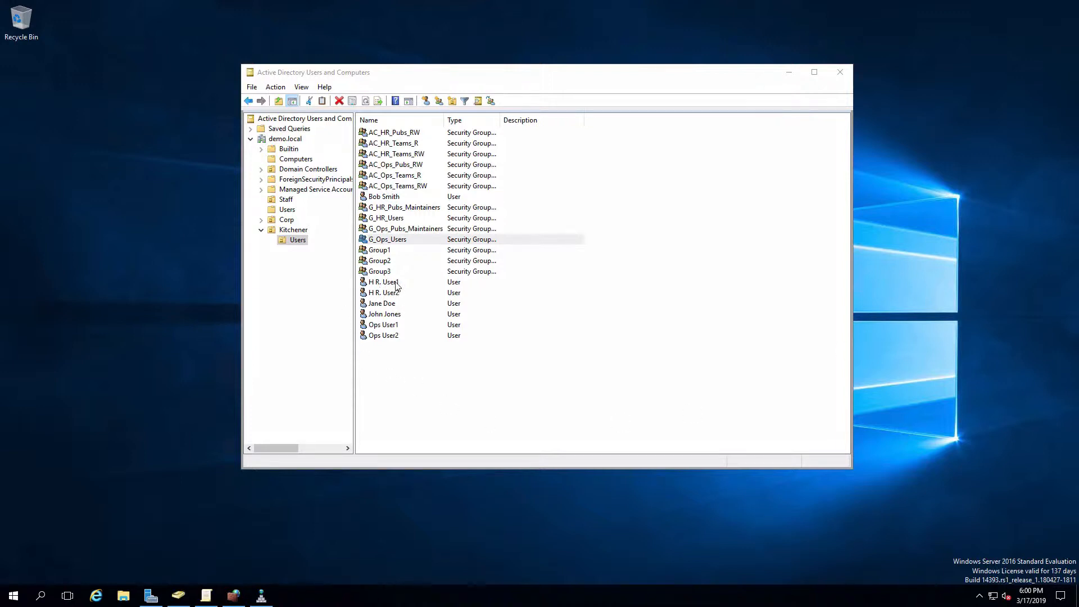
pyautogui.moveTo(400, 299)
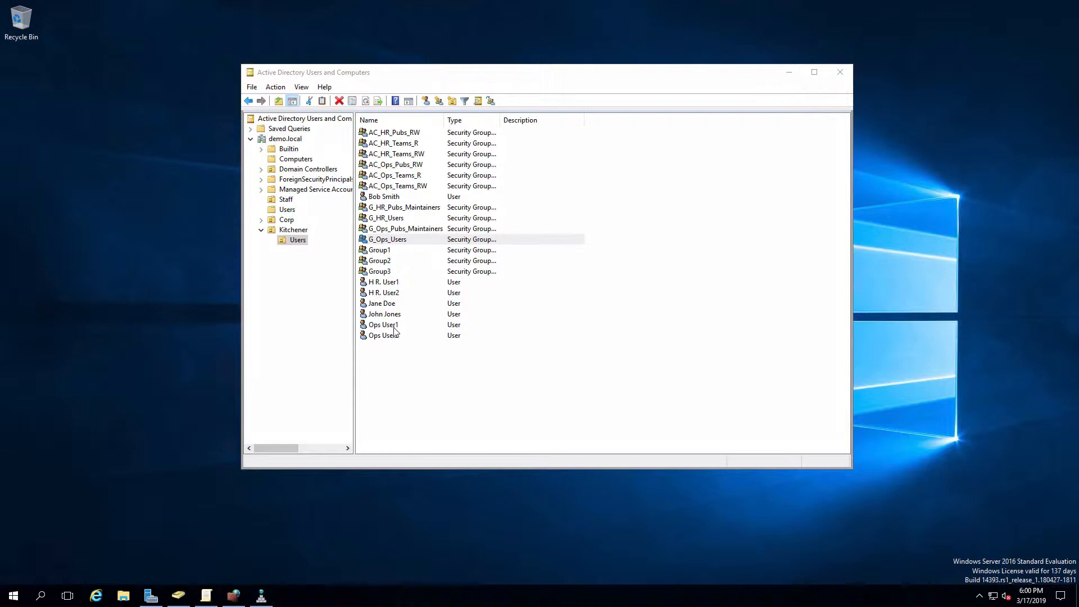
pyautogui.moveTo(395, 351)
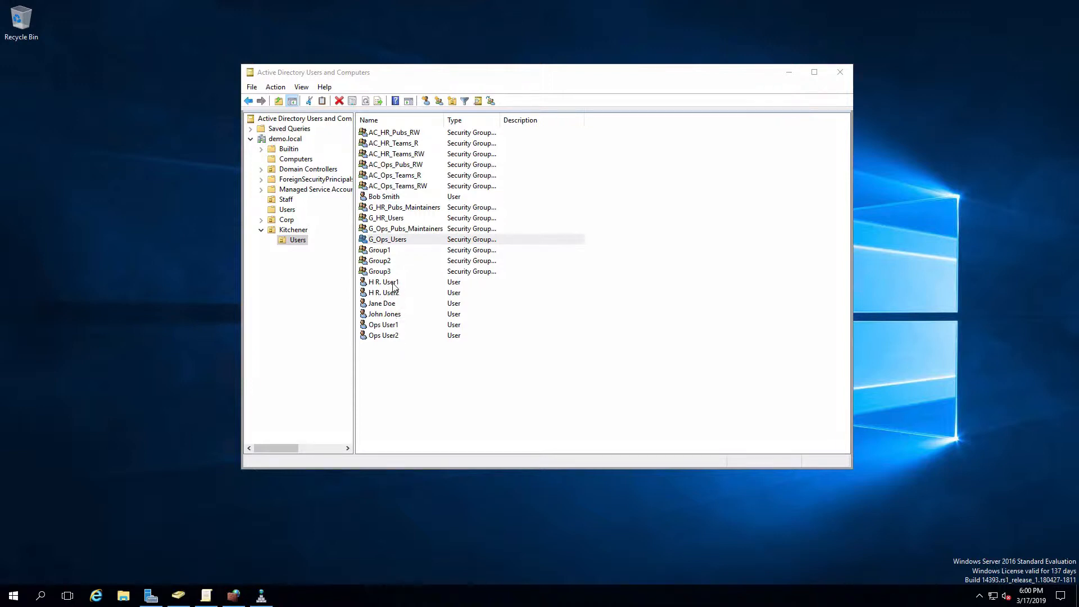
pyautogui.moveTo(406, 220)
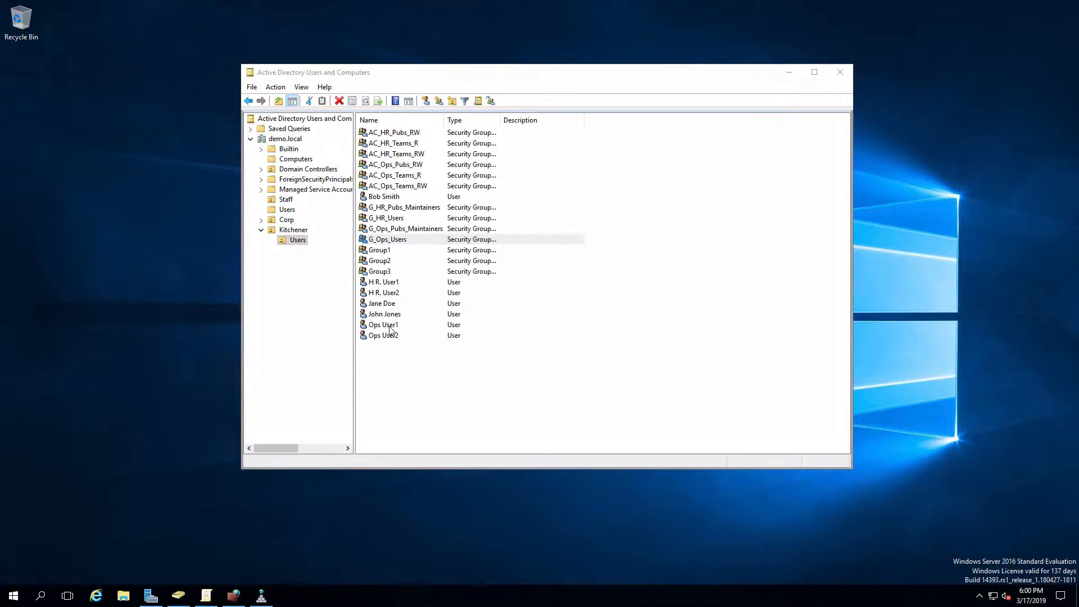
pyautogui.moveTo(391, 348)
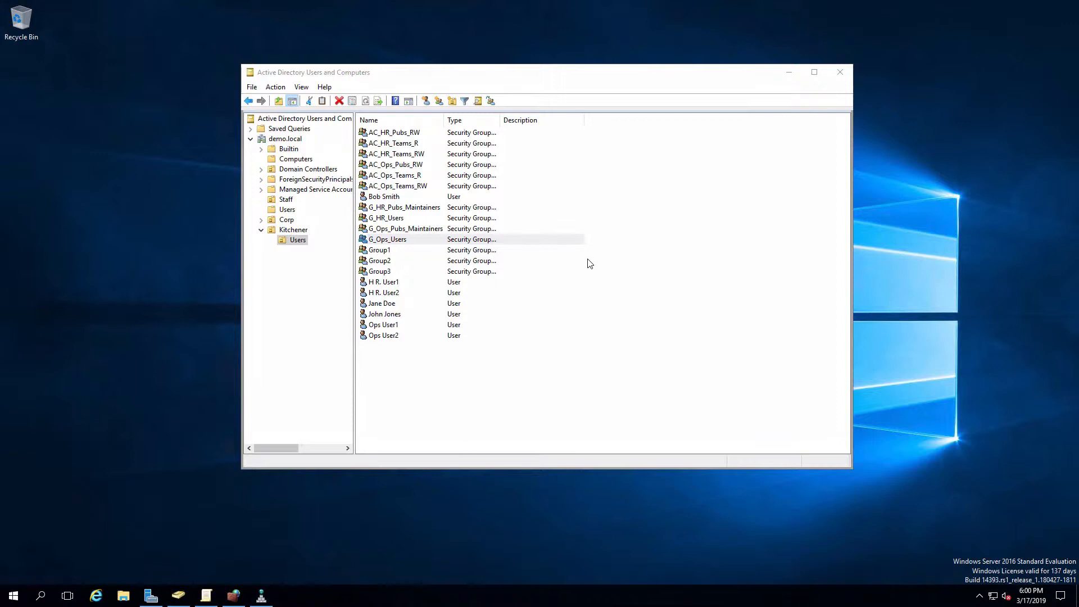
pyautogui.moveTo(609, 225)
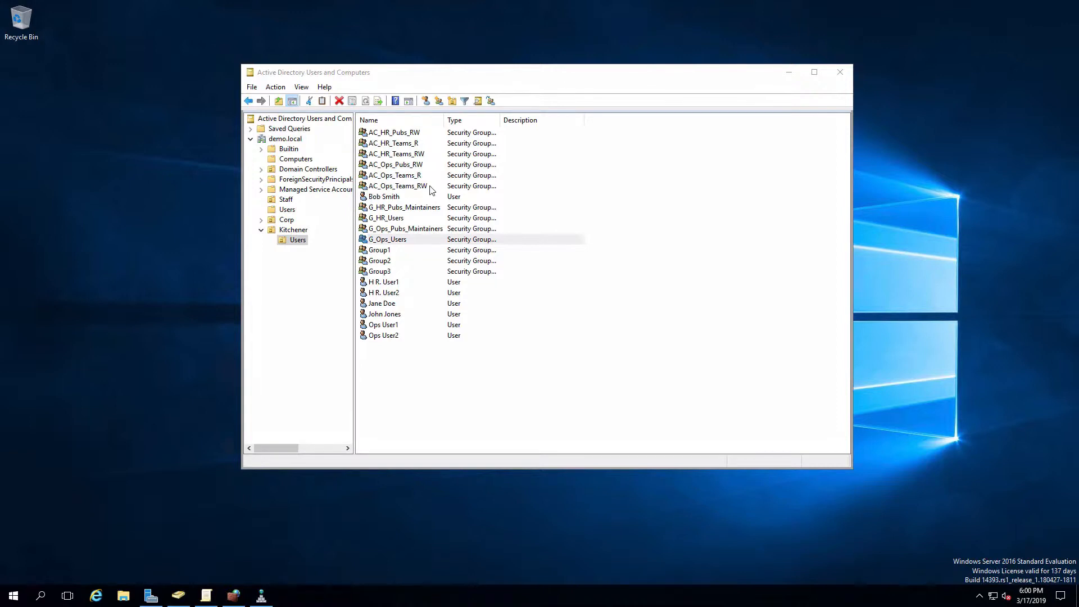
pyautogui.moveTo(406, 145)
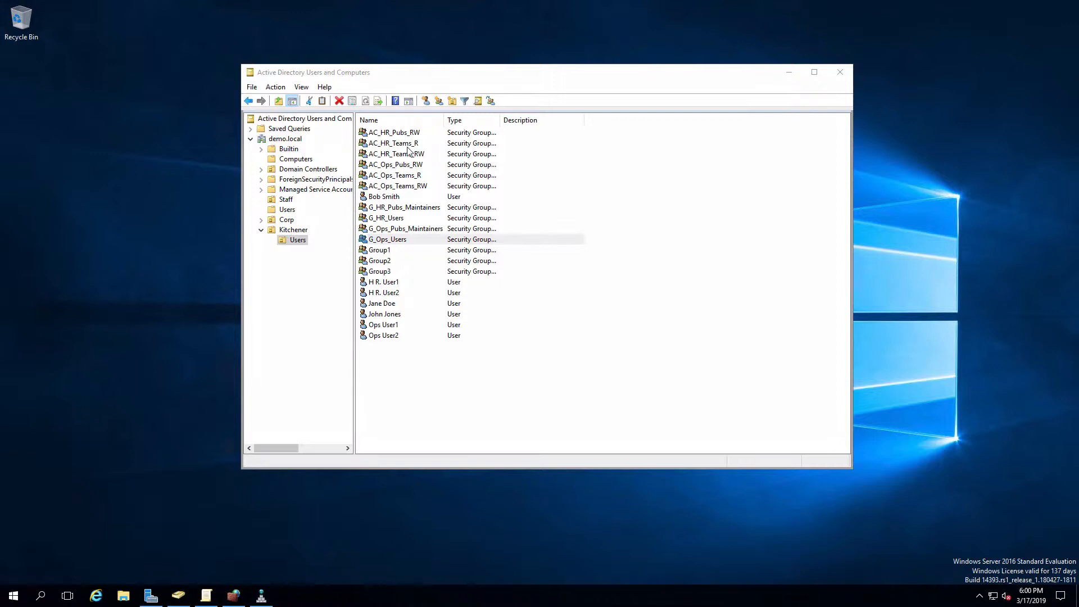
pyautogui.moveTo(428, 149)
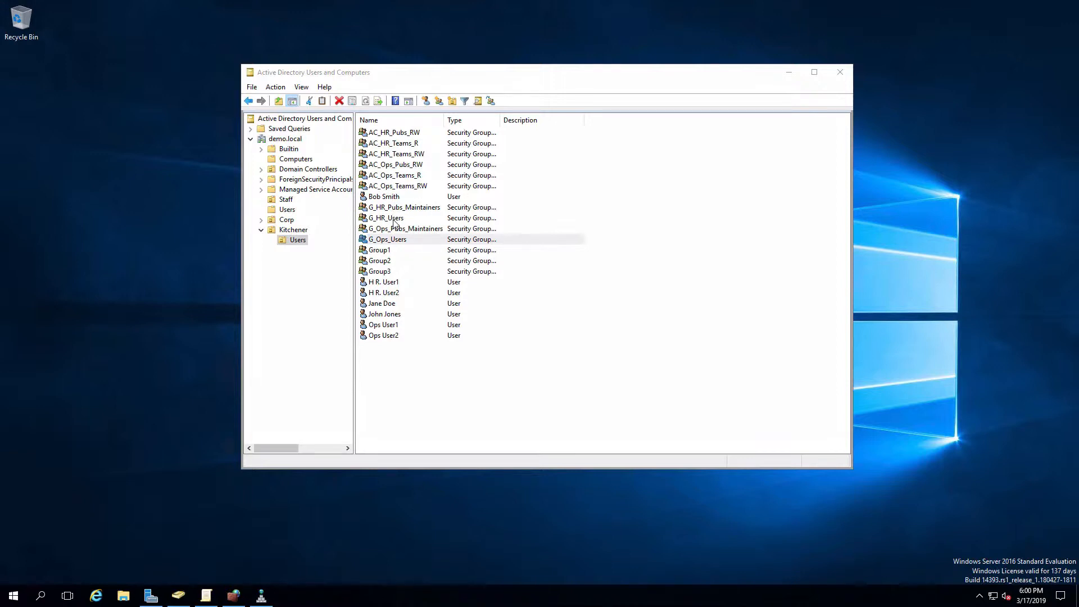
pyautogui.moveTo(440, 169)
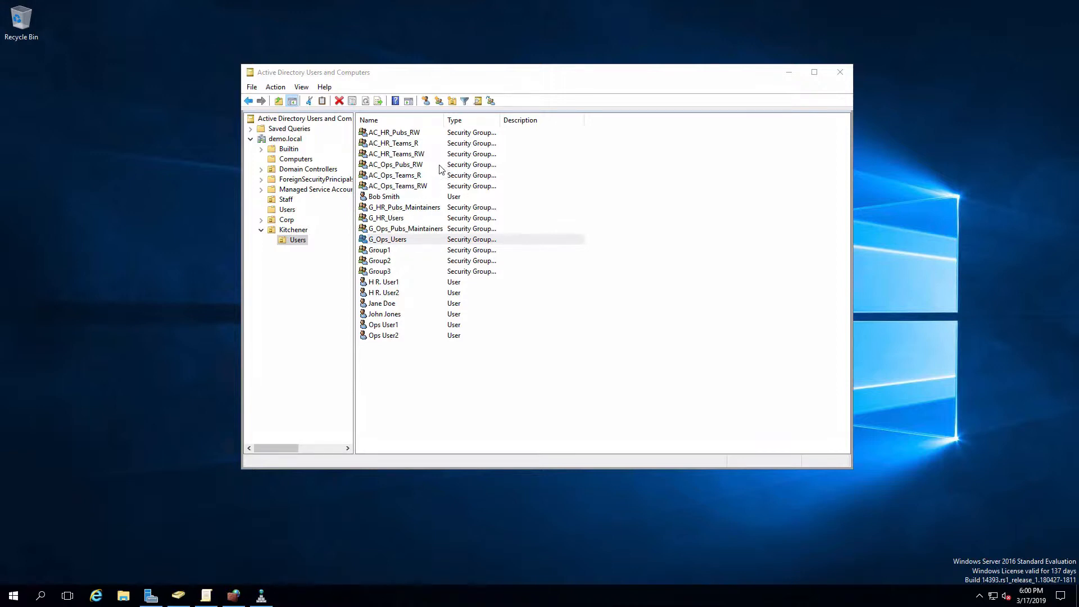
pyautogui.moveTo(428, 188)
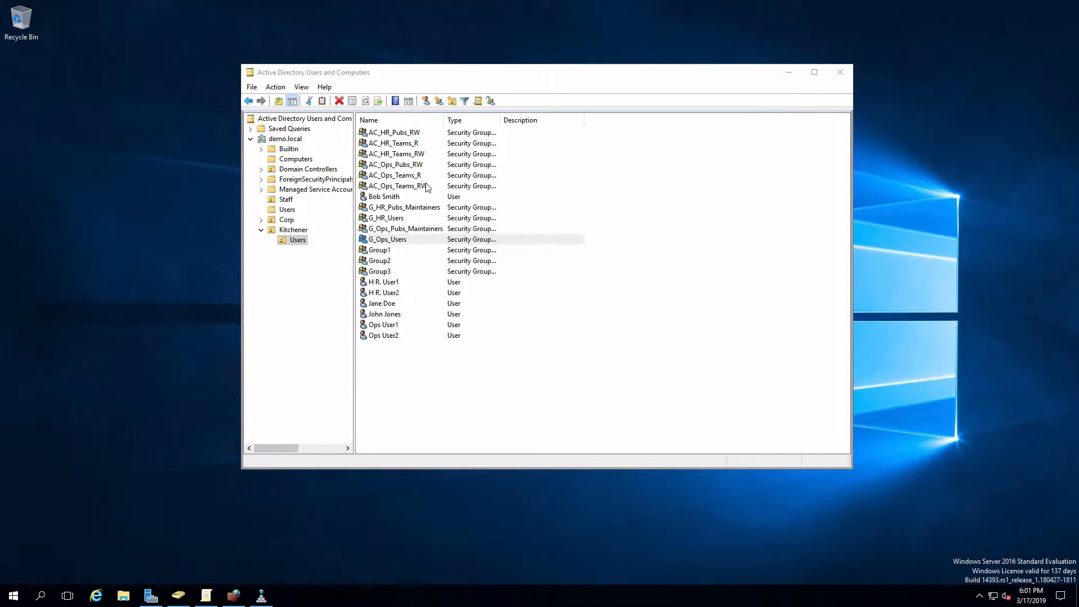
pyautogui.moveTo(428, 241)
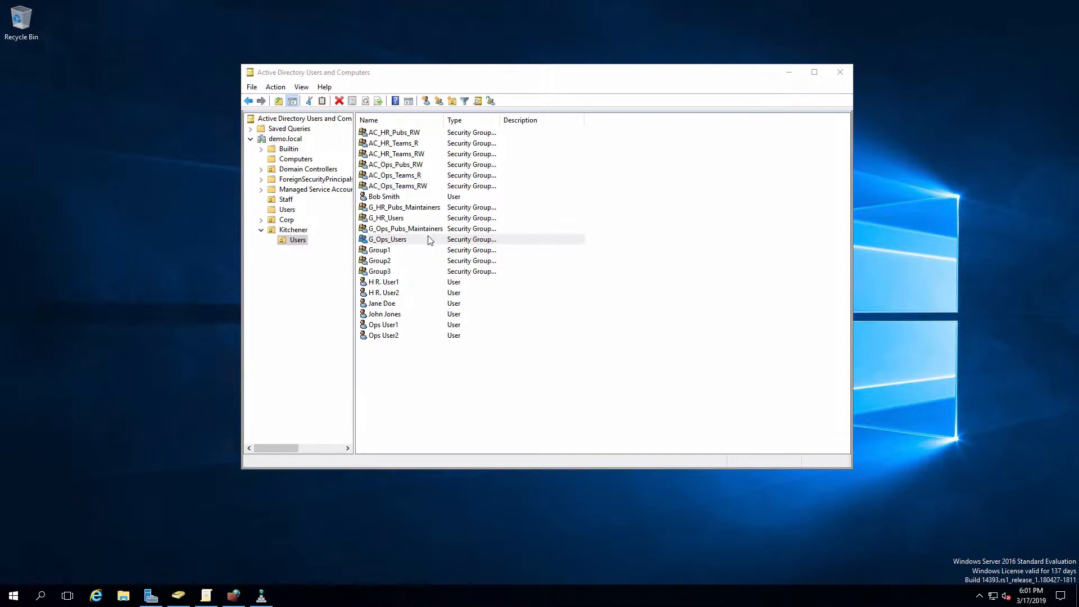
pyautogui.moveTo(568, 243)
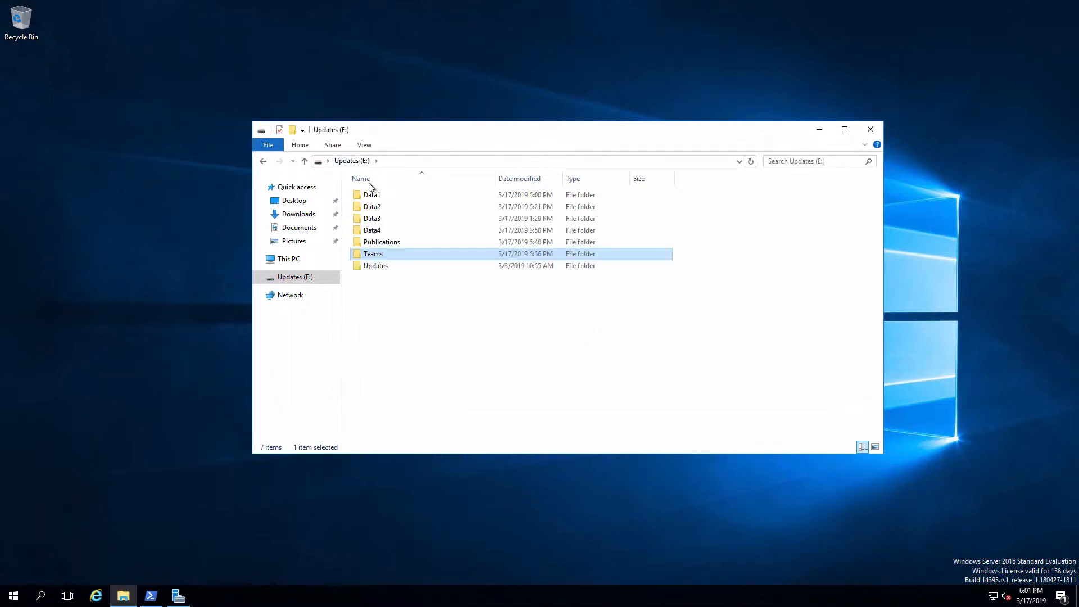
# Show the Teams folder's Properties > Security > Advanced permission entries inherited from E:\
pyautogui.rightClick(373, 253)
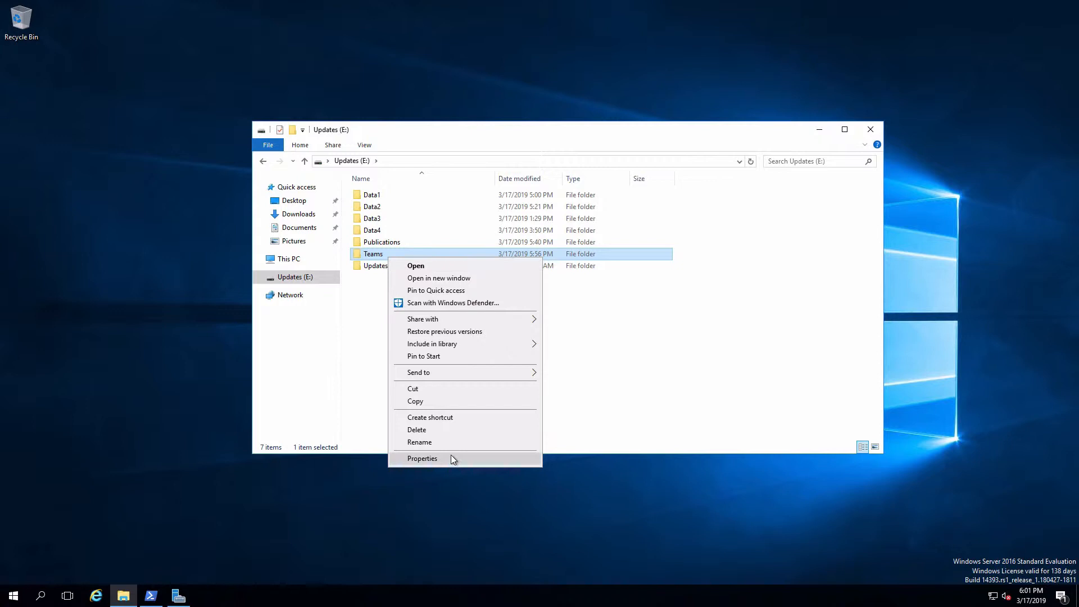
pyautogui.click(422, 458)
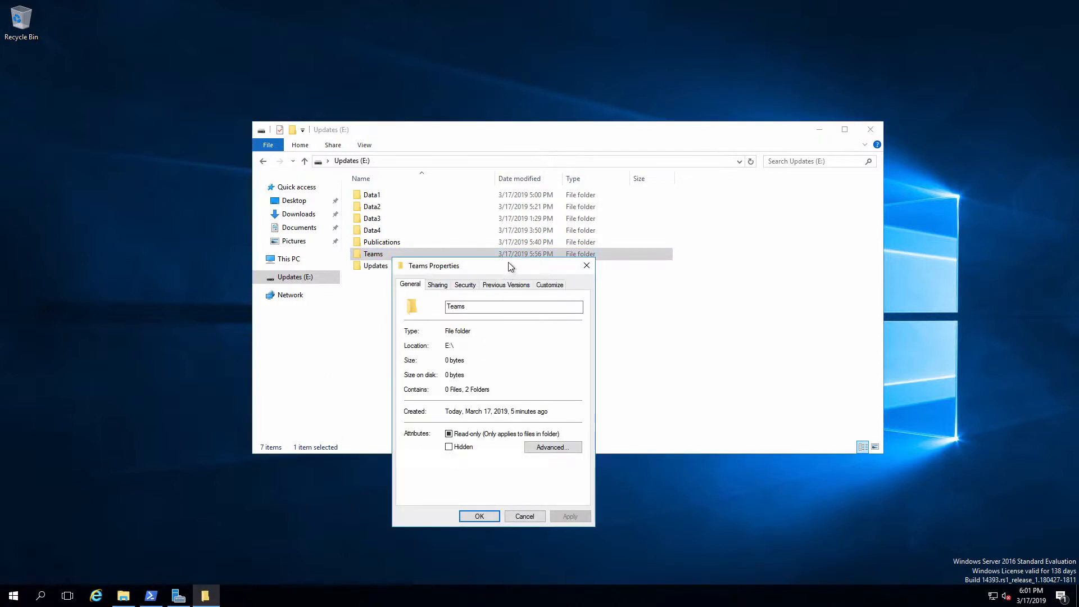
pyautogui.click(552, 447)
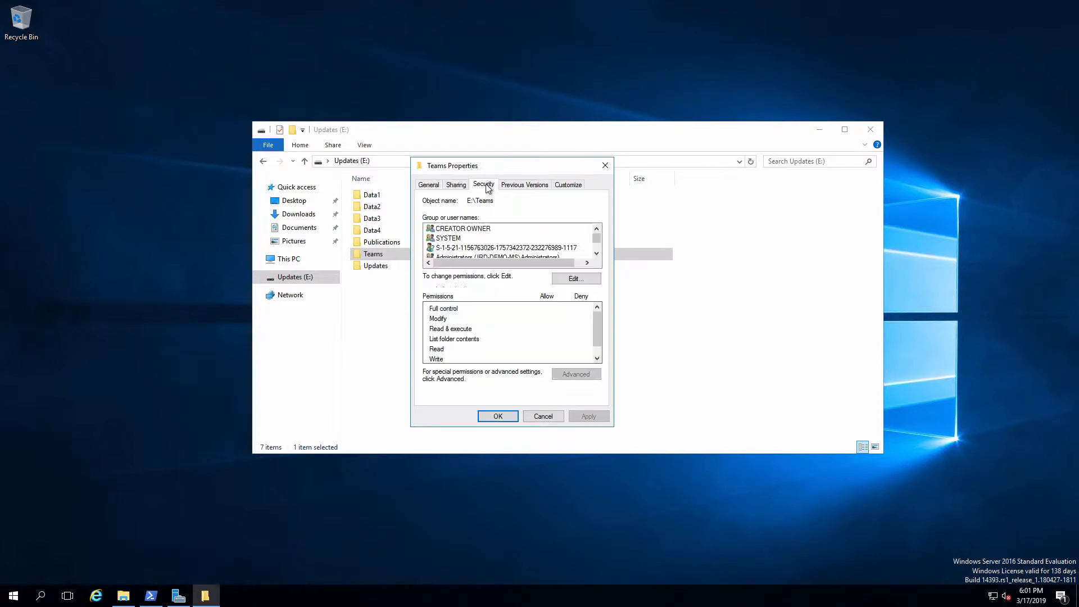
pyautogui.click(575, 373)
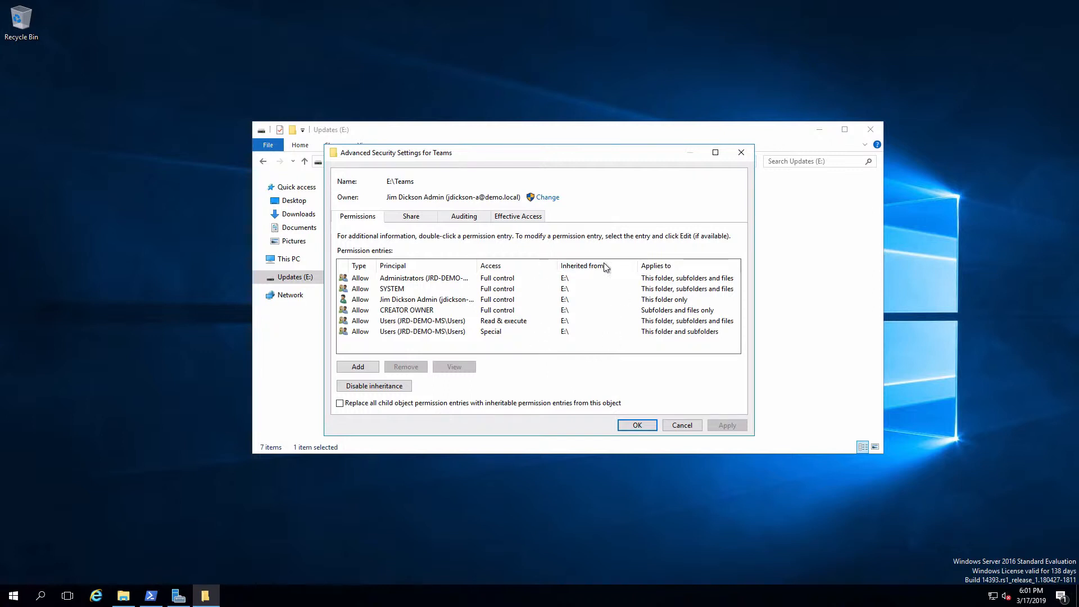
pyautogui.moveTo(561, 364)
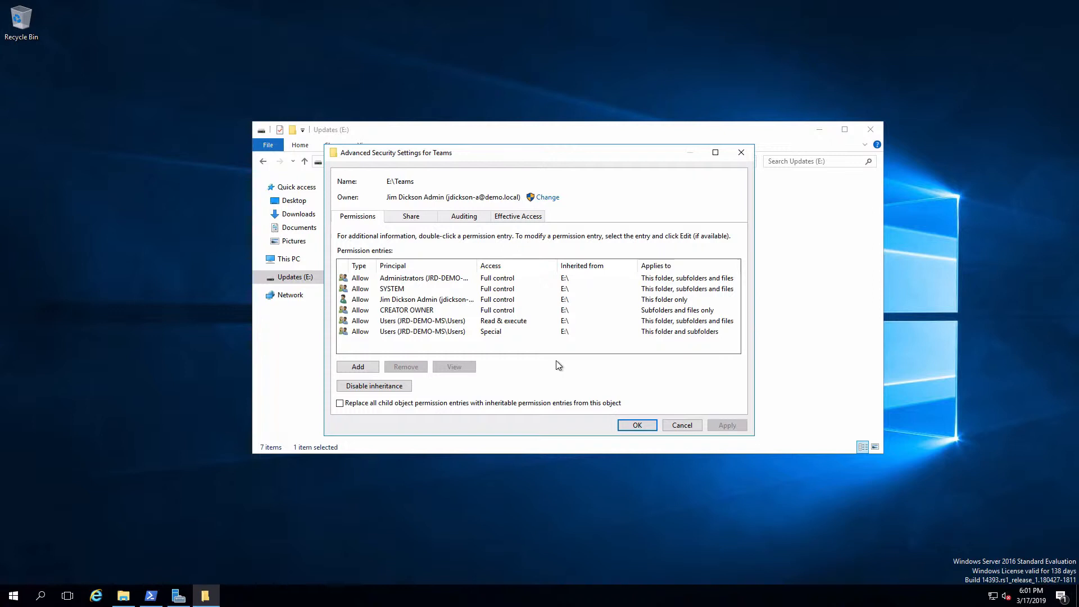
pyautogui.moveTo(509, 326)
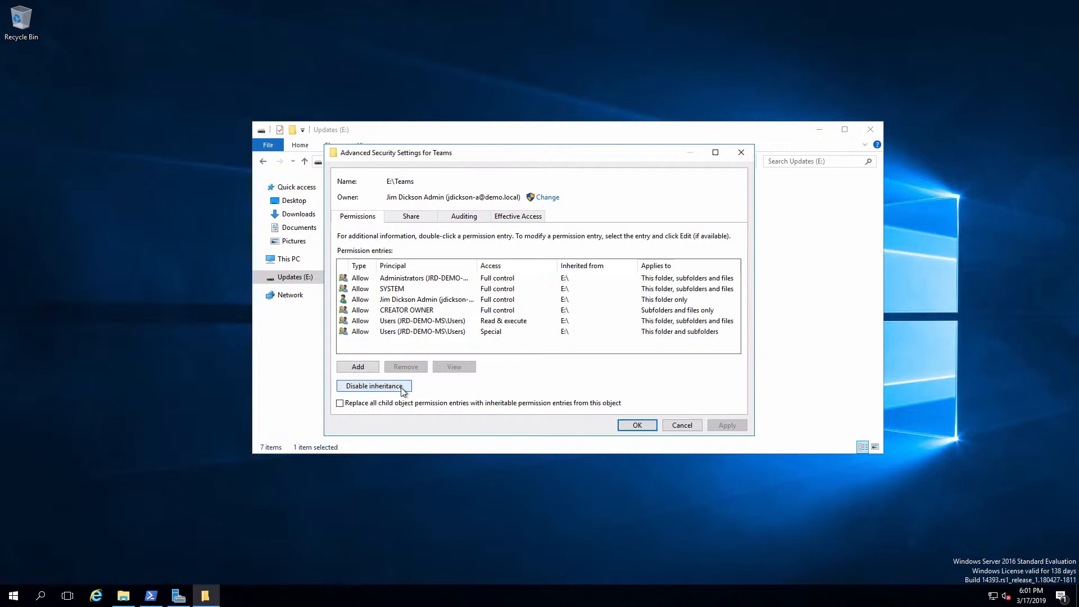
# Disable inheritance on Teams and remove the Users (Special) permission entry
pyautogui.click(373, 385)
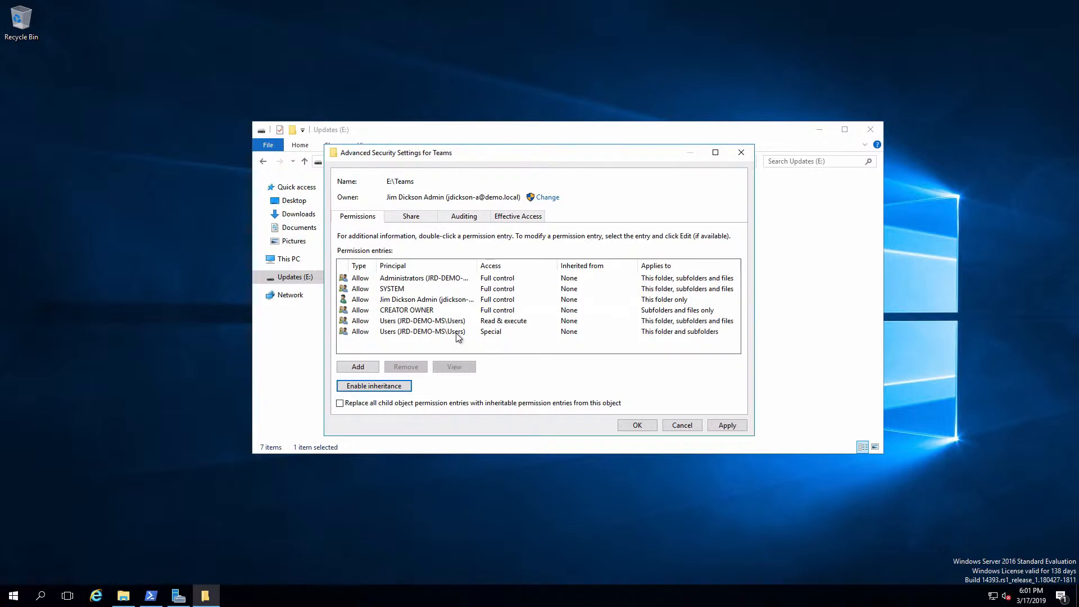
pyautogui.click(422, 330)
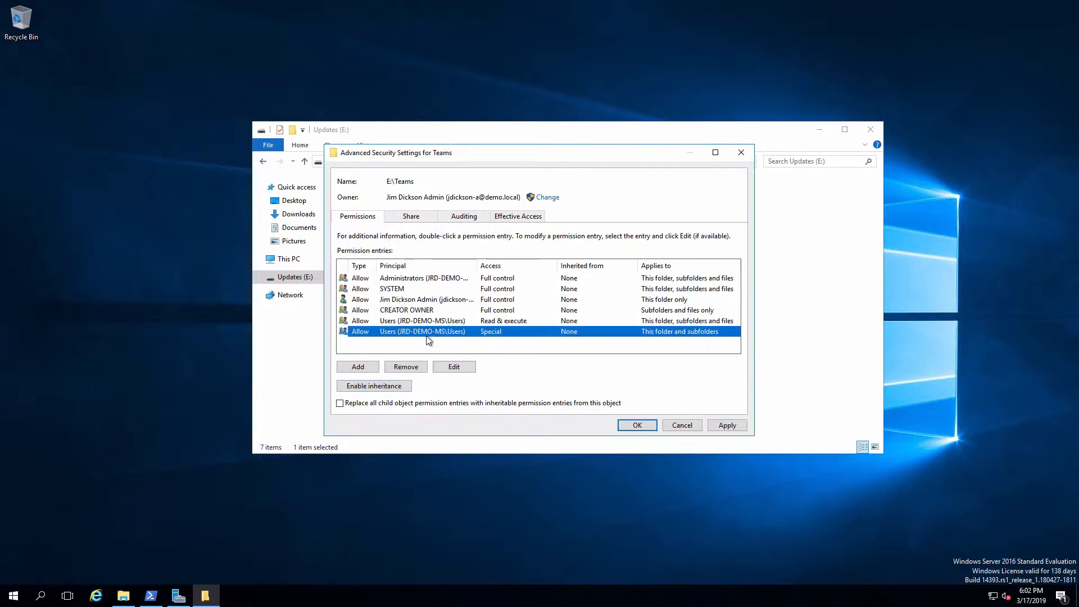
pyautogui.click(406, 366)
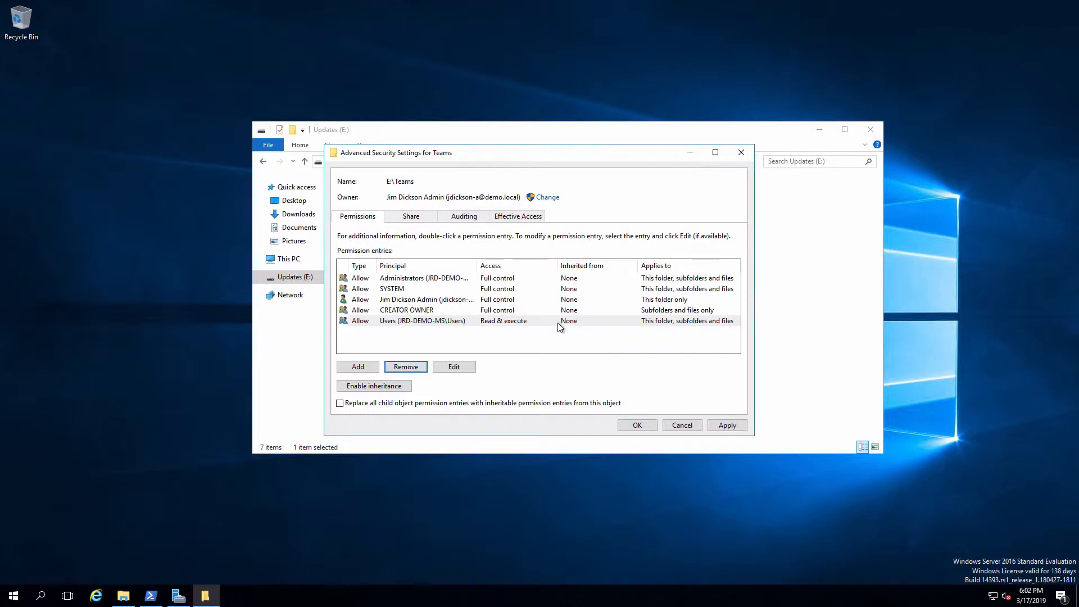
pyautogui.moveTo(581, 328)
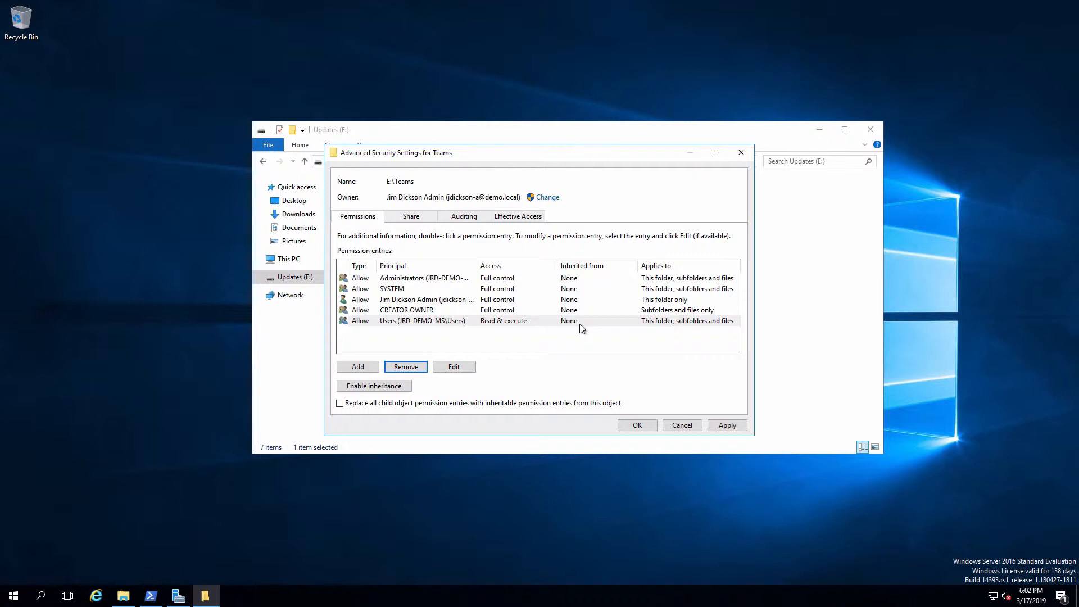
pyautogui.moveTo(655, 326)
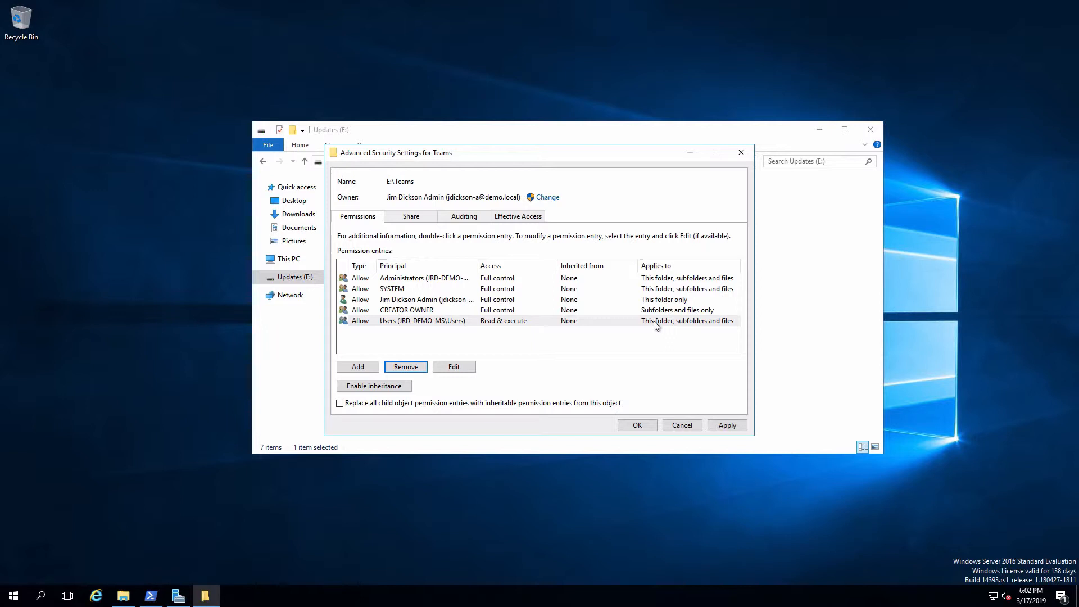
# Set the Users Read & execute entry on Teams to 'This folder only', apply and close the properties
pyautogui.click(422, 321)
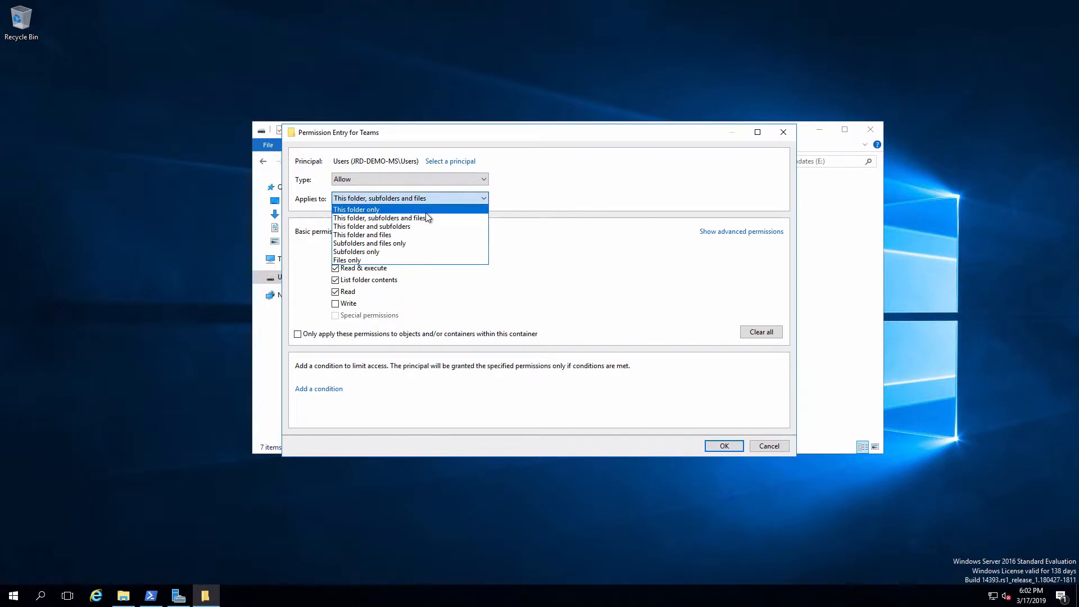
pyautogui.click(357, 209)
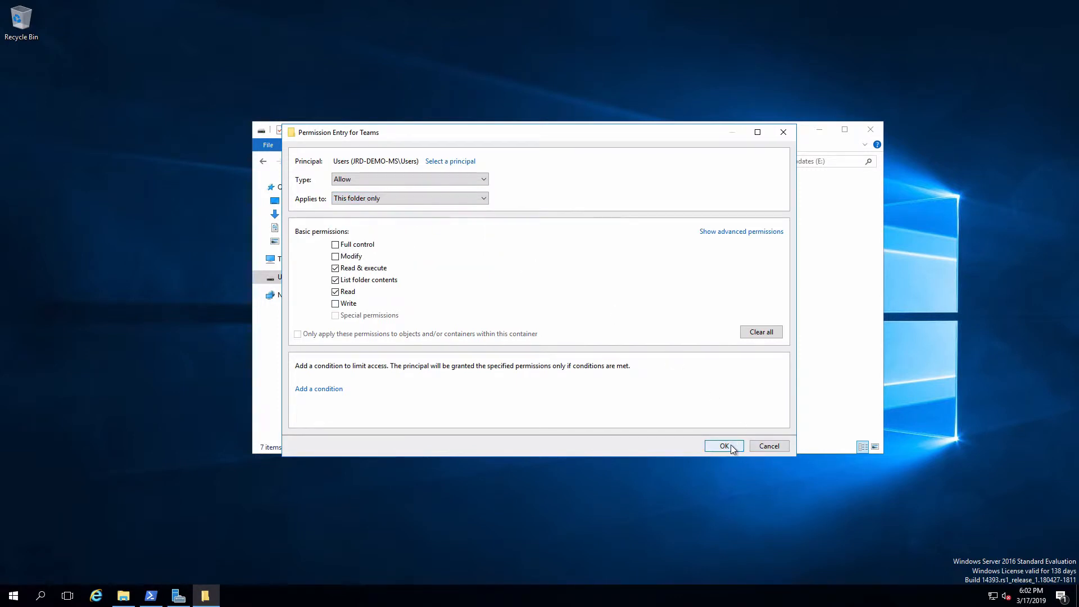
pyautogui.click(722, 446)
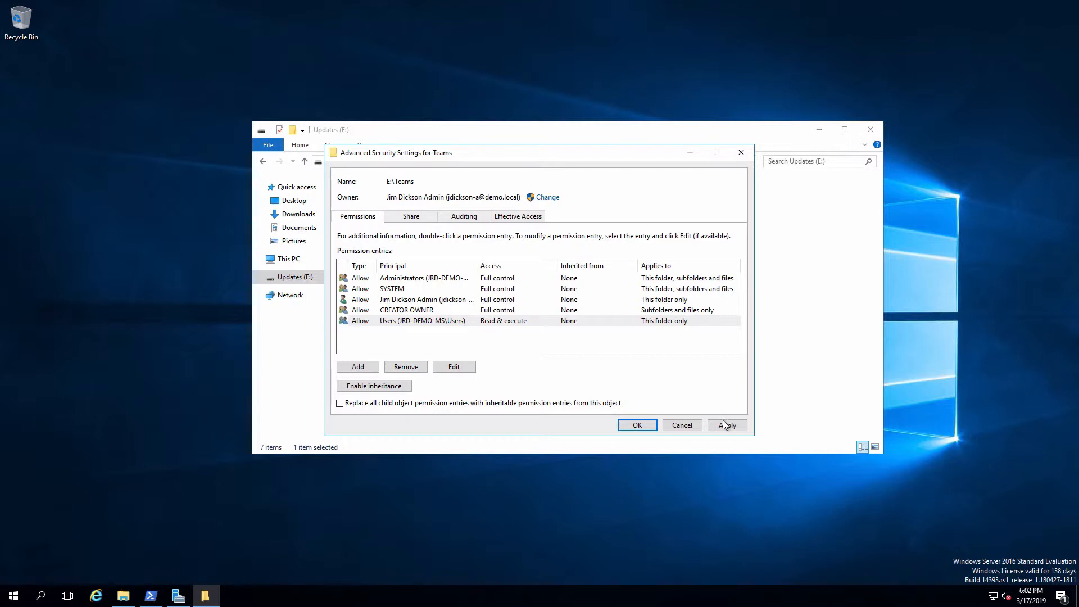
pyautogui.click(727, 424)
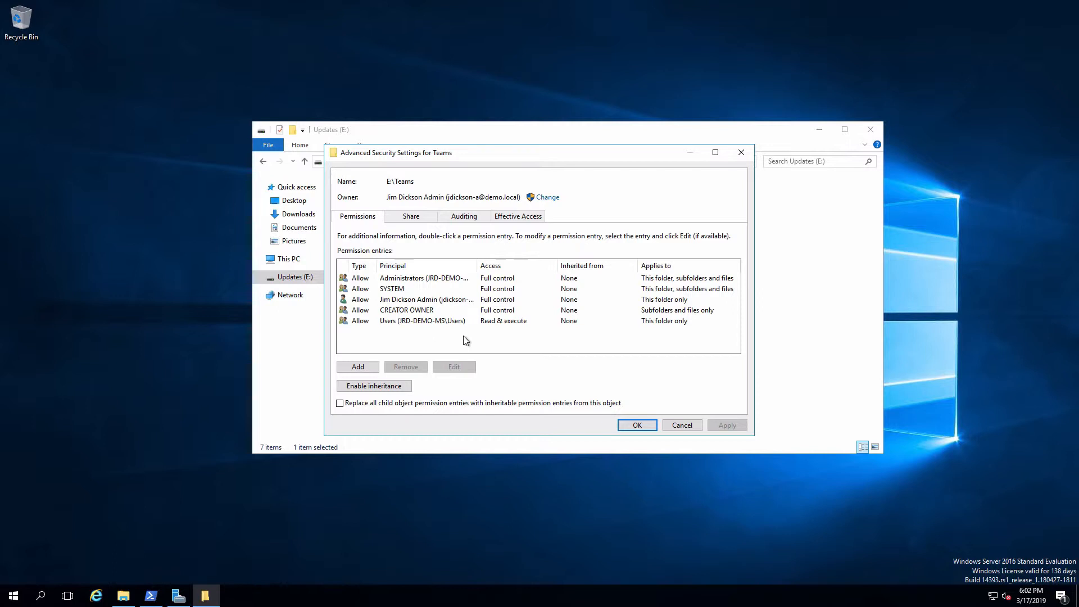
pyautogui.moveTo(608, 376)
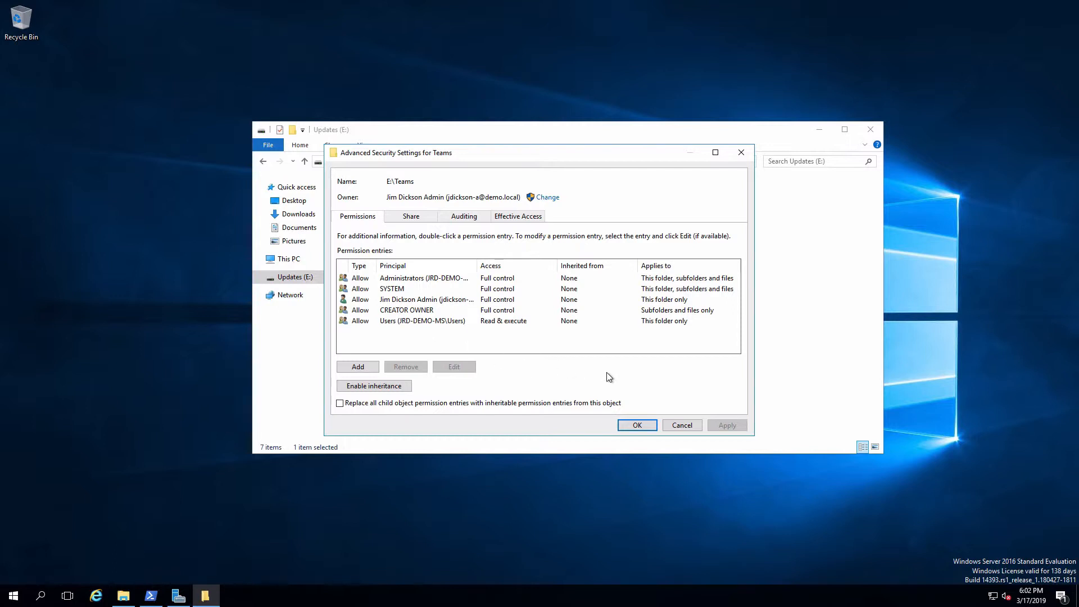
pyautogui.moveTo(465, 301)
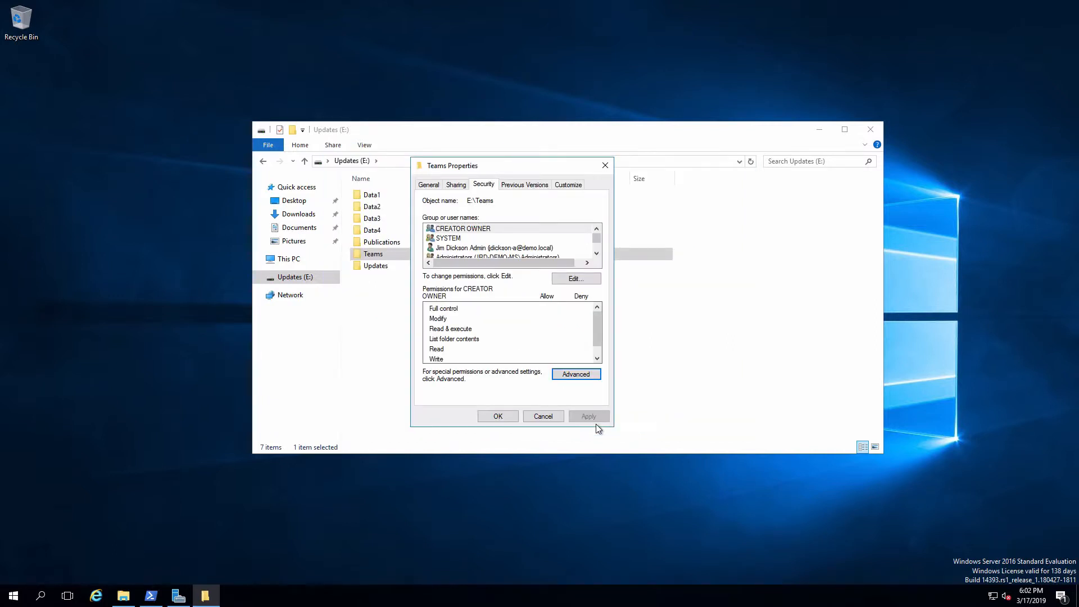
pyautogui.click(543, 415)
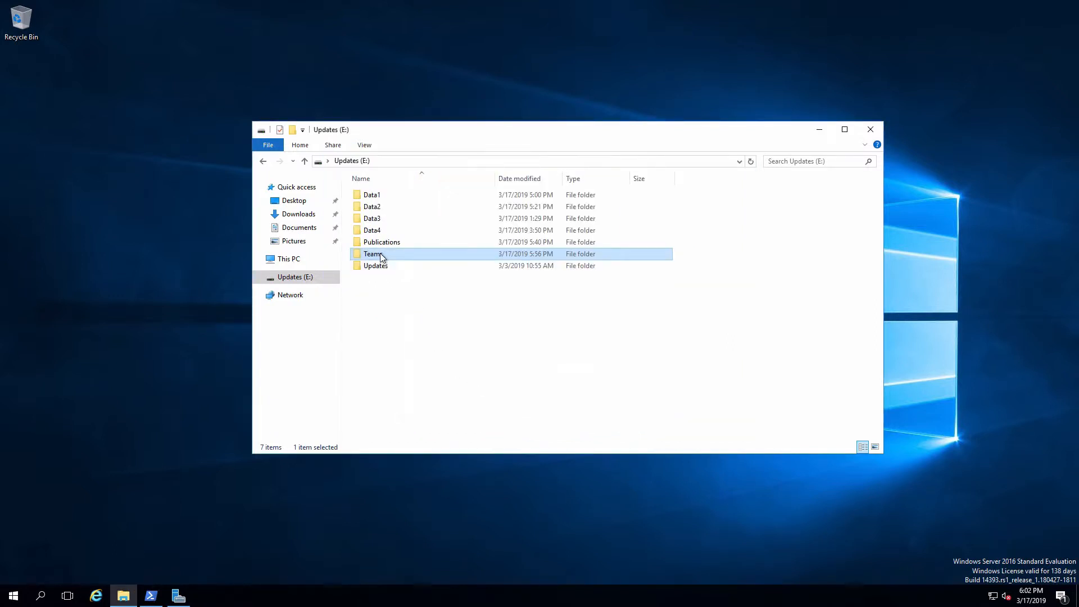
# Inside Teams, show the HR subfolder's advanced security settings with entries inherited from E:\Teams\
pyautogui.doubleClick(373, 252)
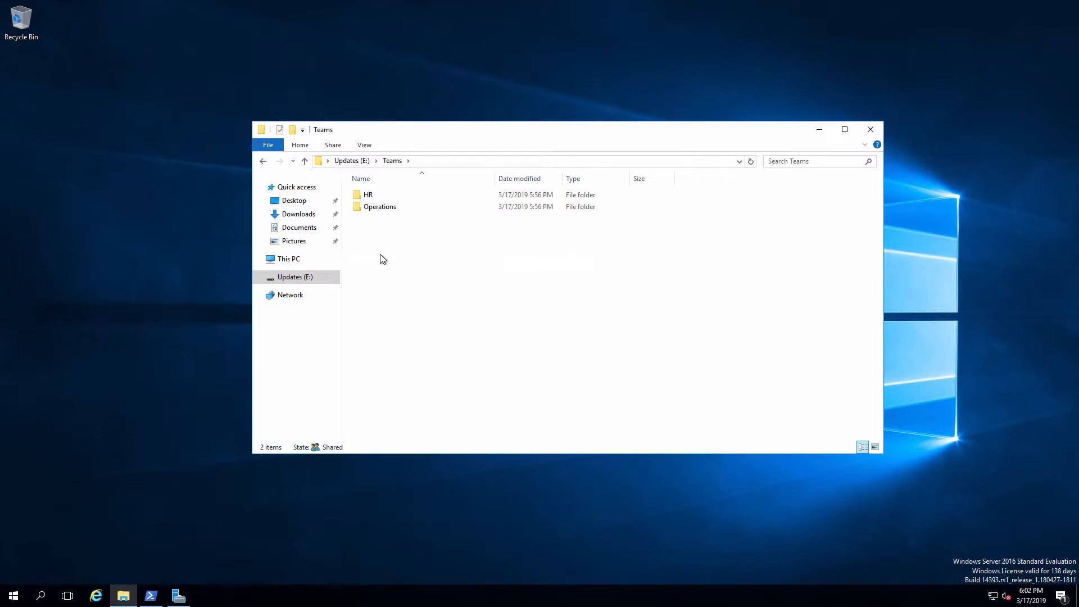
pyautogui.rightClick(368, 195)
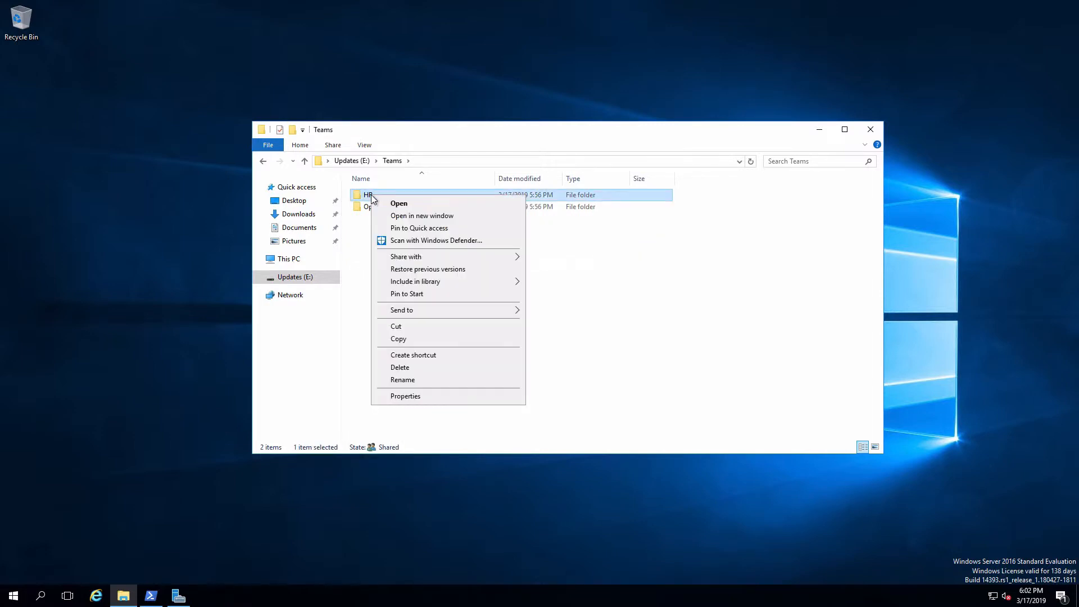
pyautogui.click(406, 396)
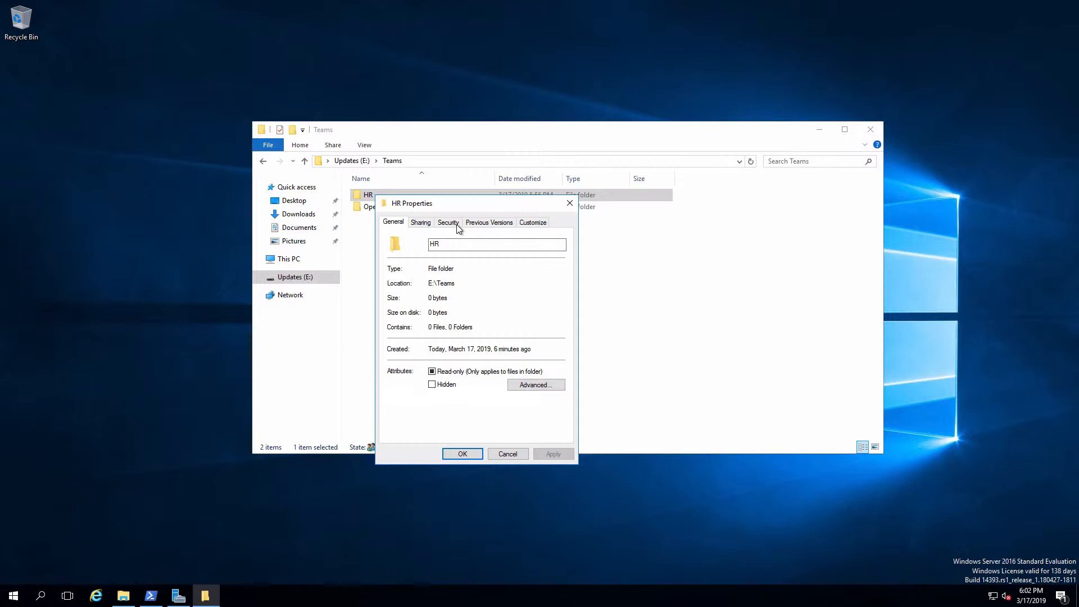
pyautogui.click(447, 221)
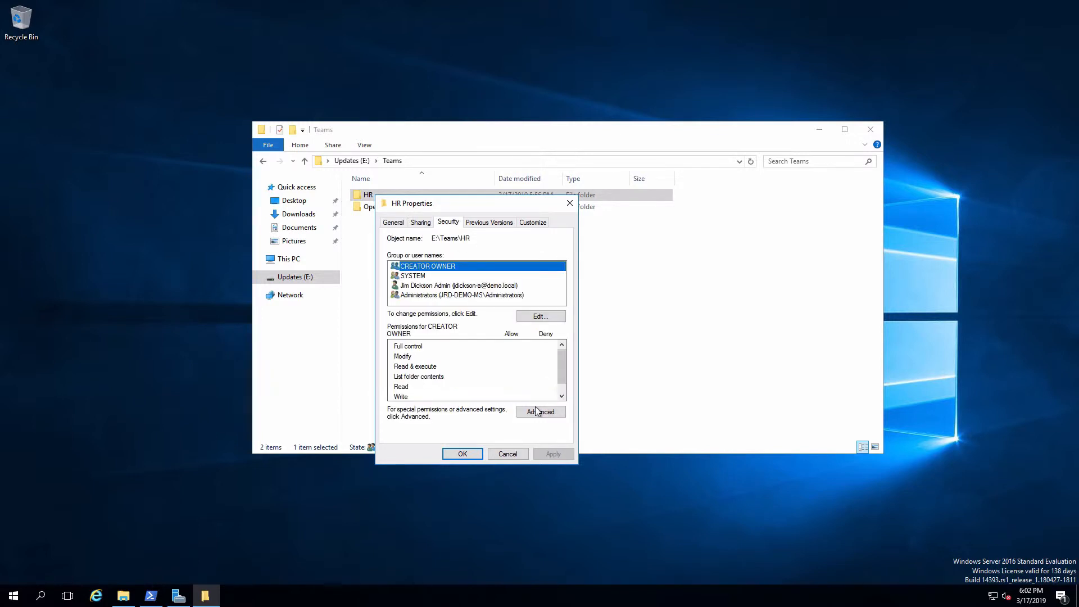
pyautogui.click(541, 411)
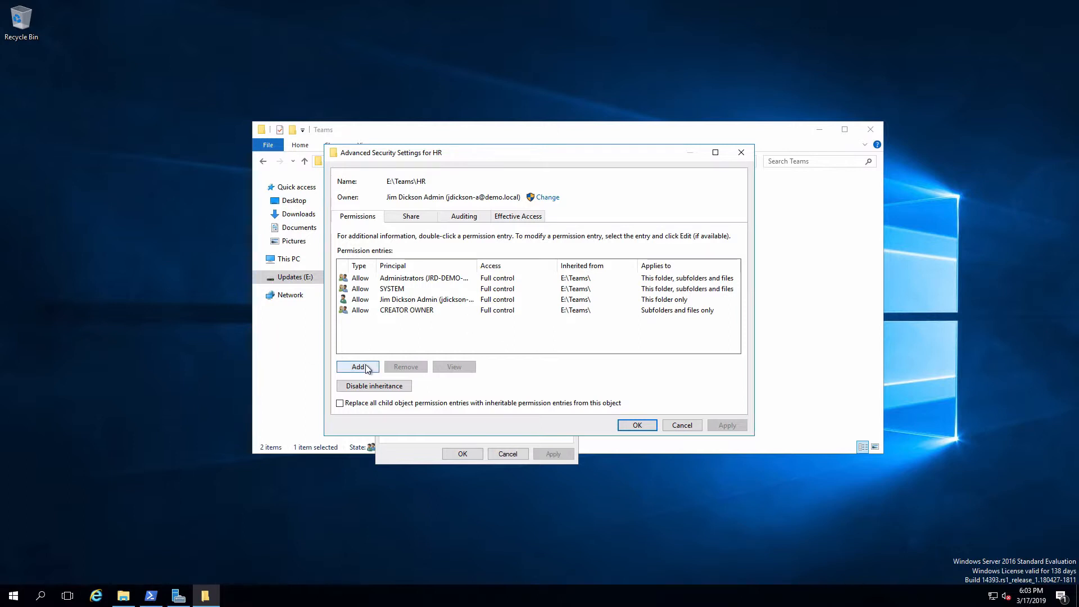
# Add an AC_HR_Teams_R entry with Read & execute on HR, subfolders and files, and apply it
pyautogui.click(357, 366)
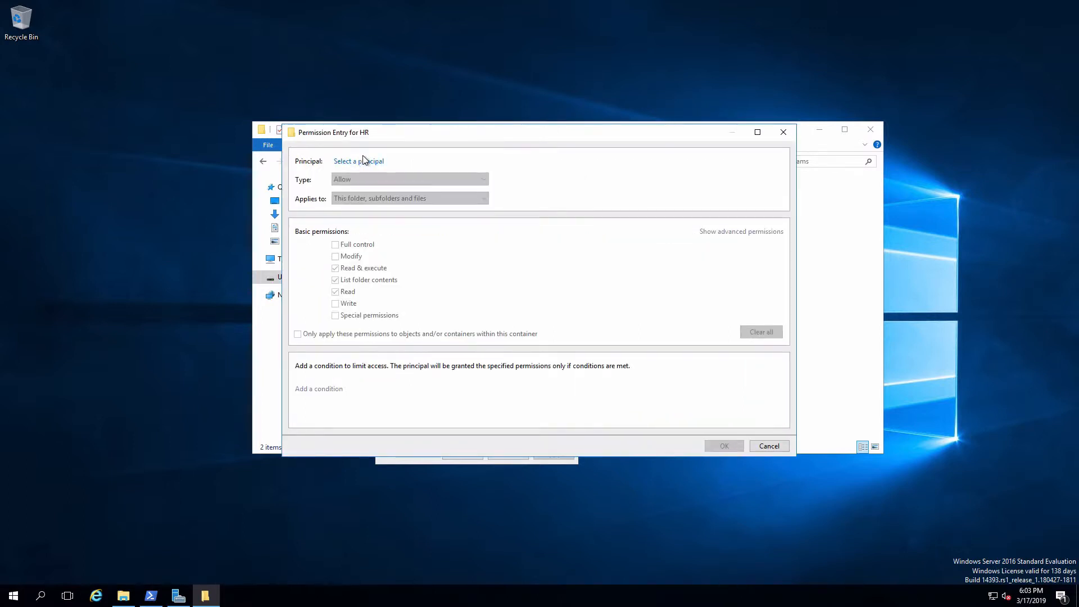
pyautogui.click(358, 161)
pyautogui.write('ac')
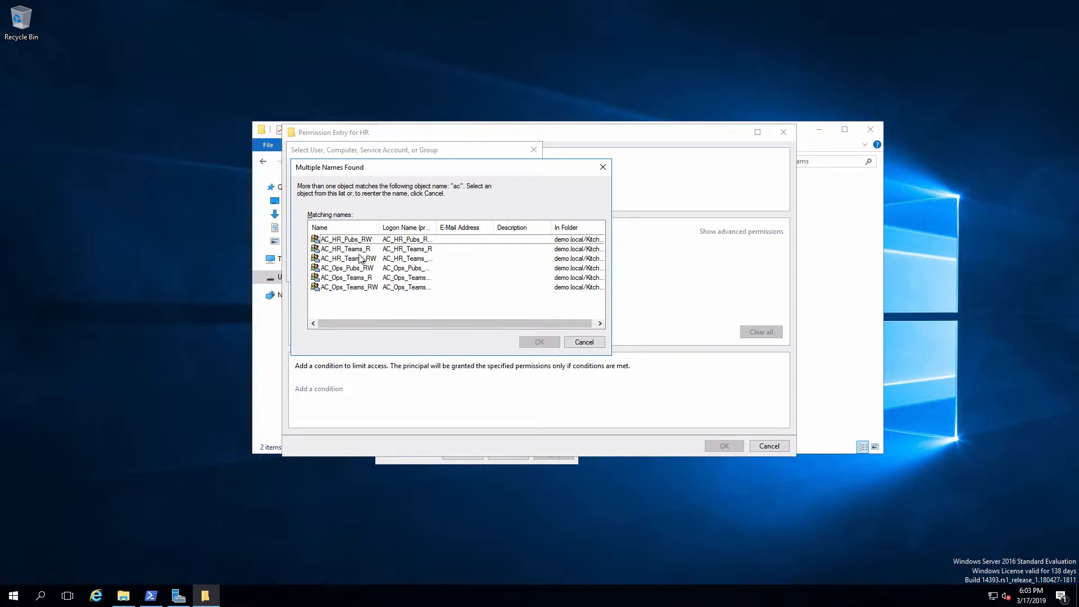
pyautogui.click(346, 249)
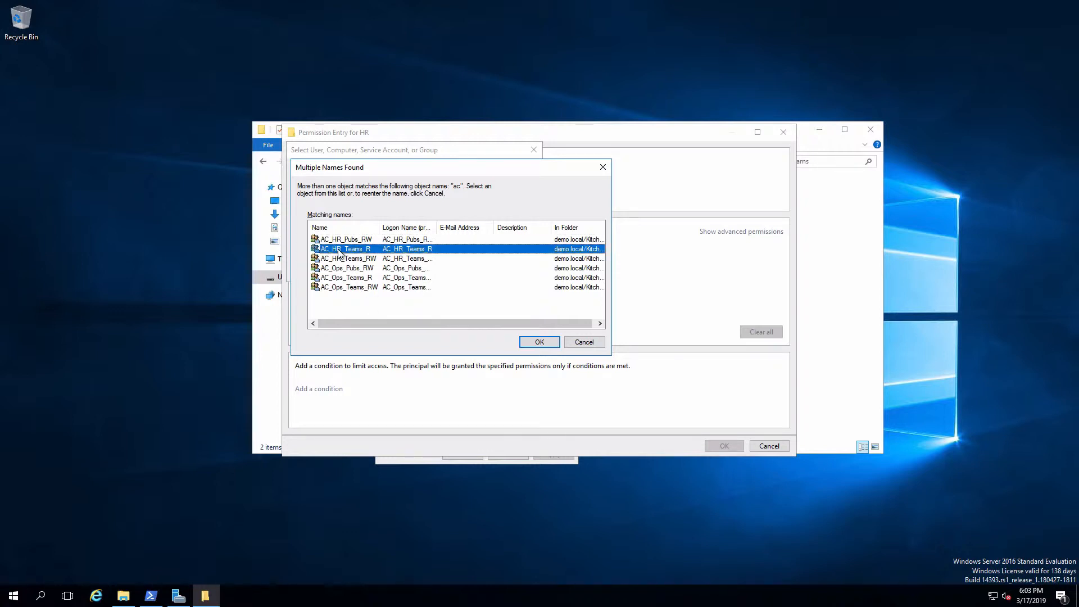
pyautogui.click(539, 342)
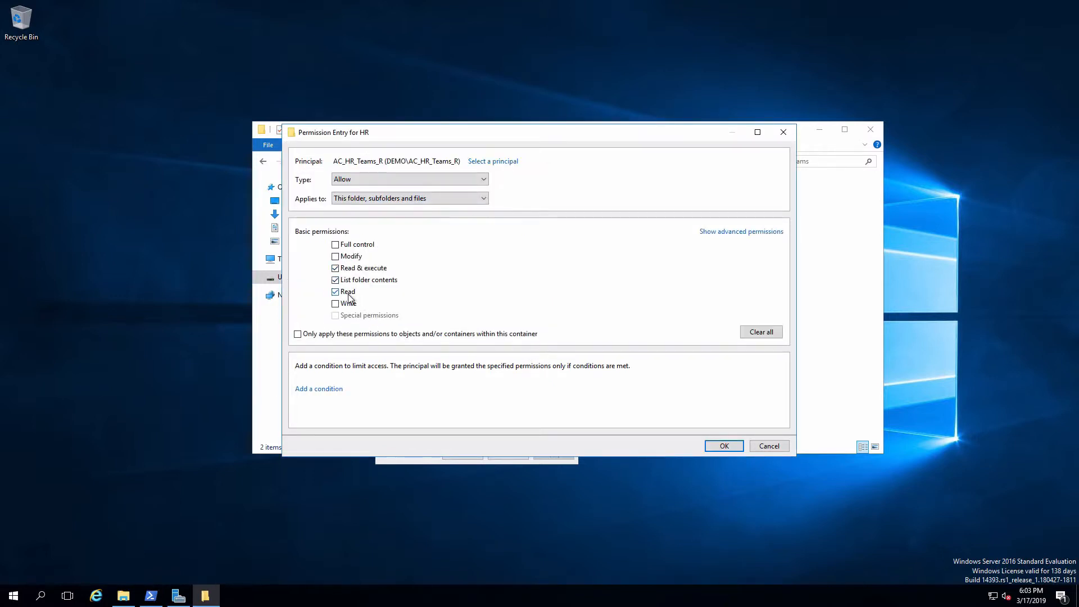
pyautogui.moveTo(639, 323)
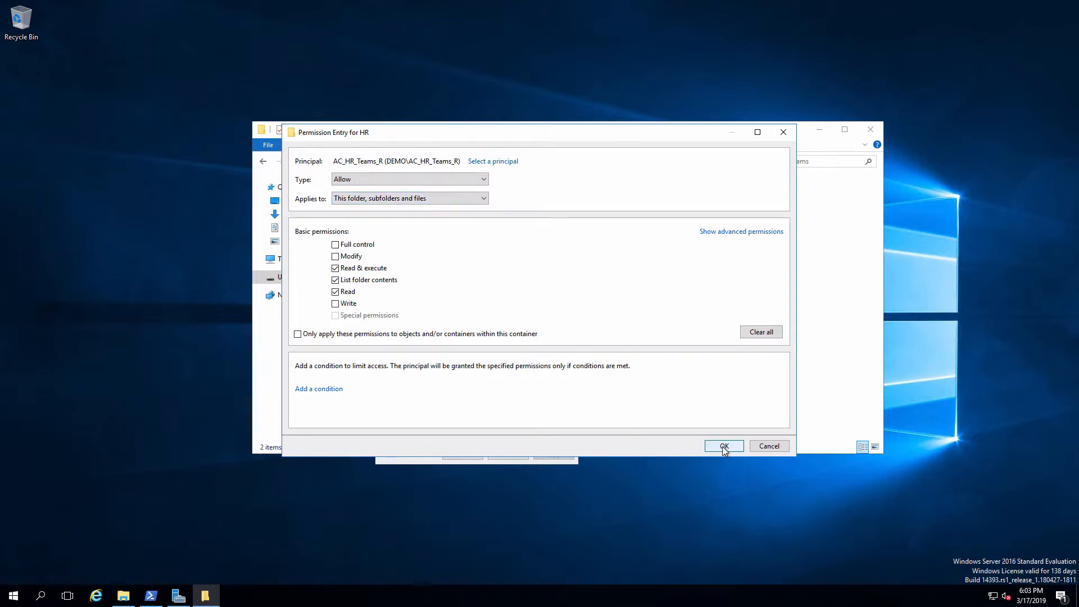
pyautogui.click(722, 445)
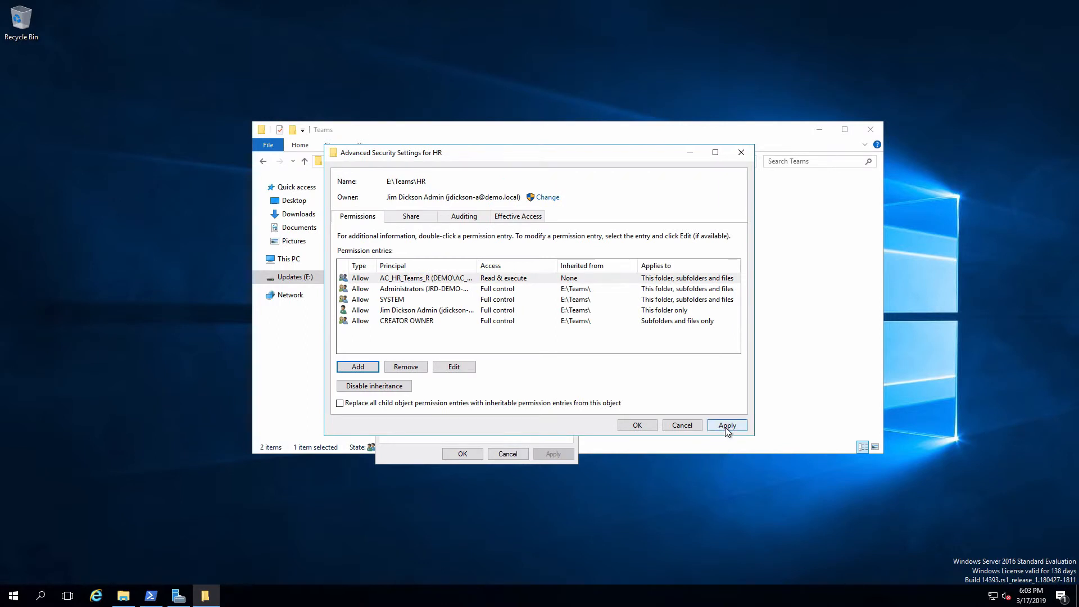
pyautogui.click(727, 424)
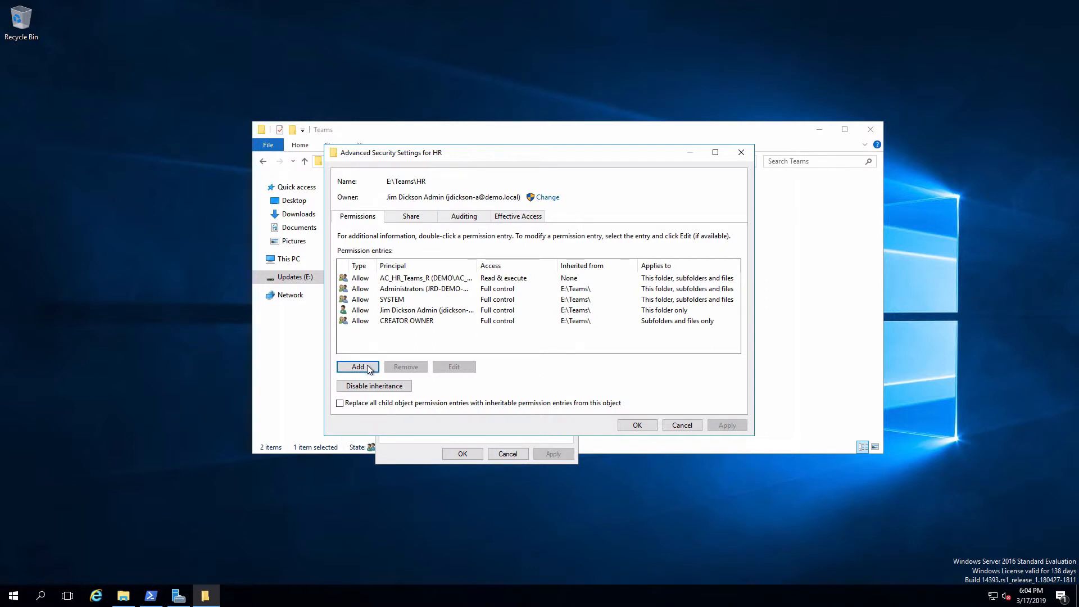
# Add an AC_HR_Teams_RW entry with read, write & execute on HR, applying to this folder only
pyautogui.click(357, 367)
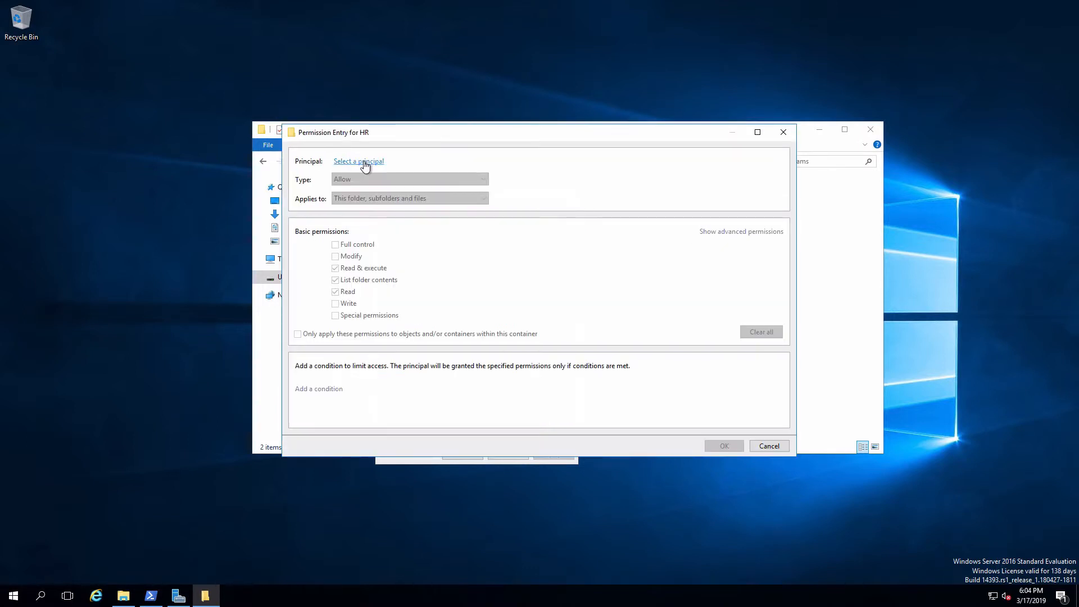
pyautogui.click(358, 161)
pyautogui.write('ac')
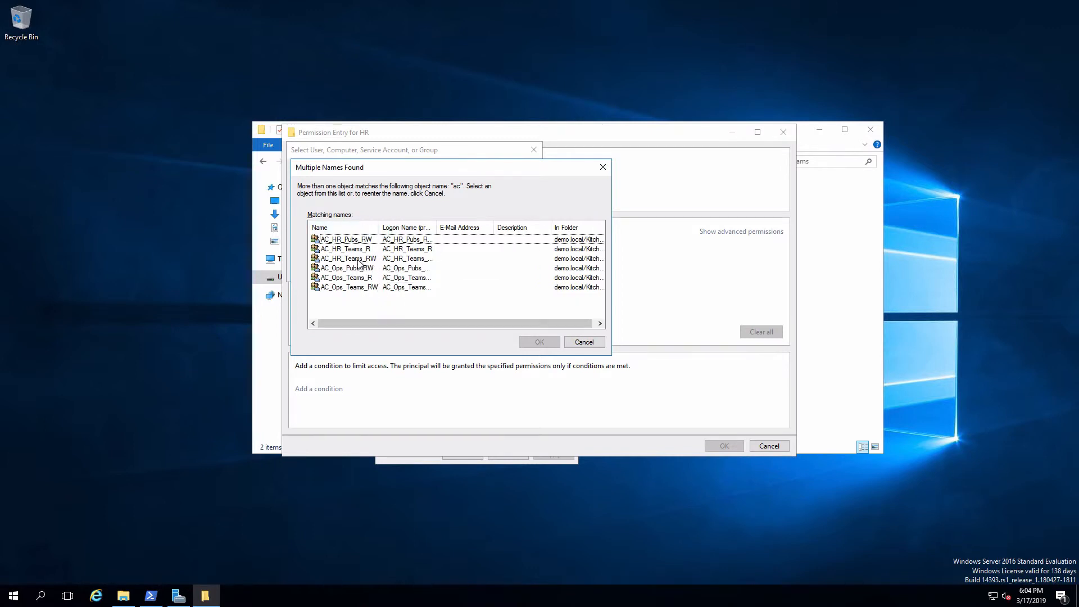
pyautogui.click(346, 258)
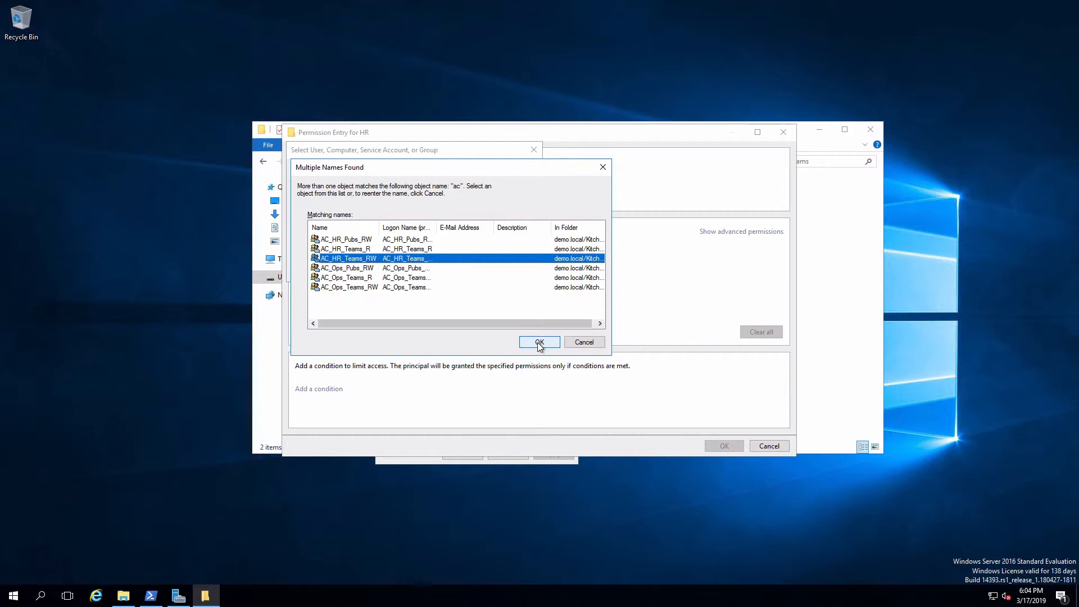
pyautogui.click(538, 341)
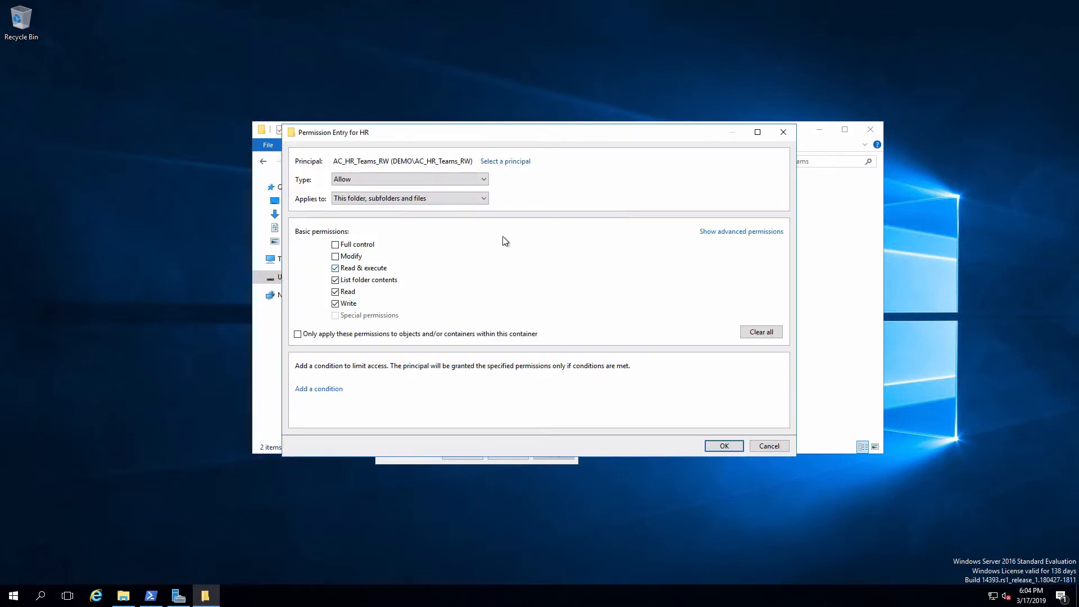
pyautogui.moveTo(512, 210)
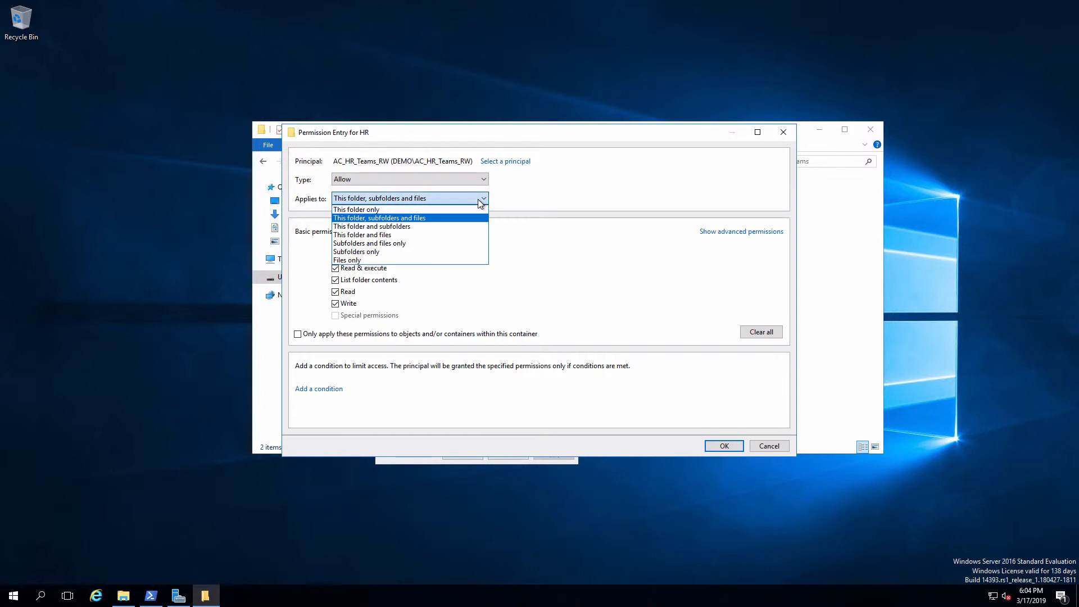
pyautogui.click(356, 209)
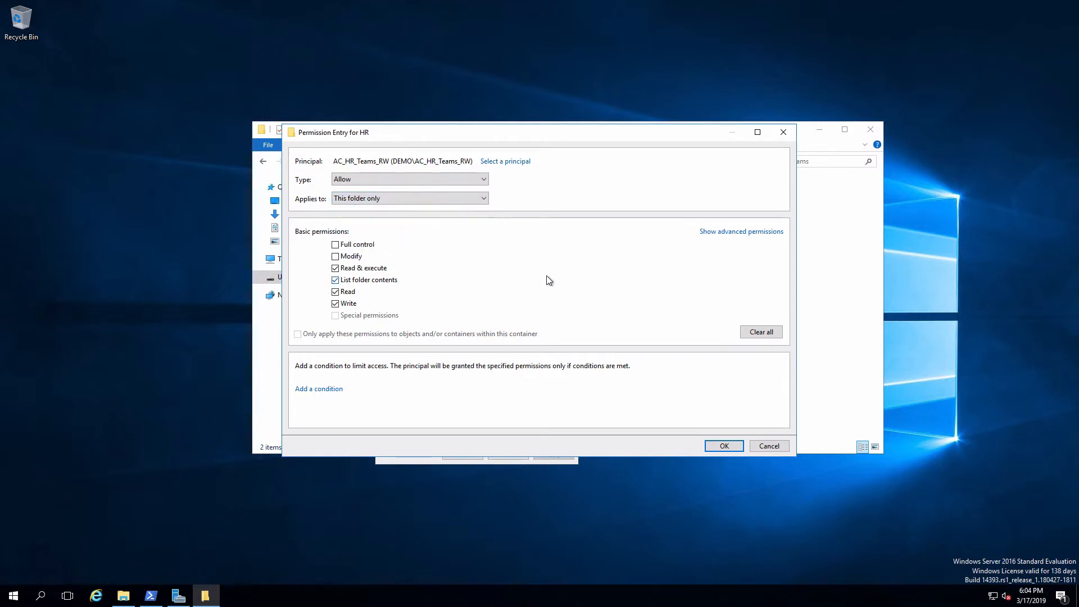
pyautogui.moveTo(713, 337)
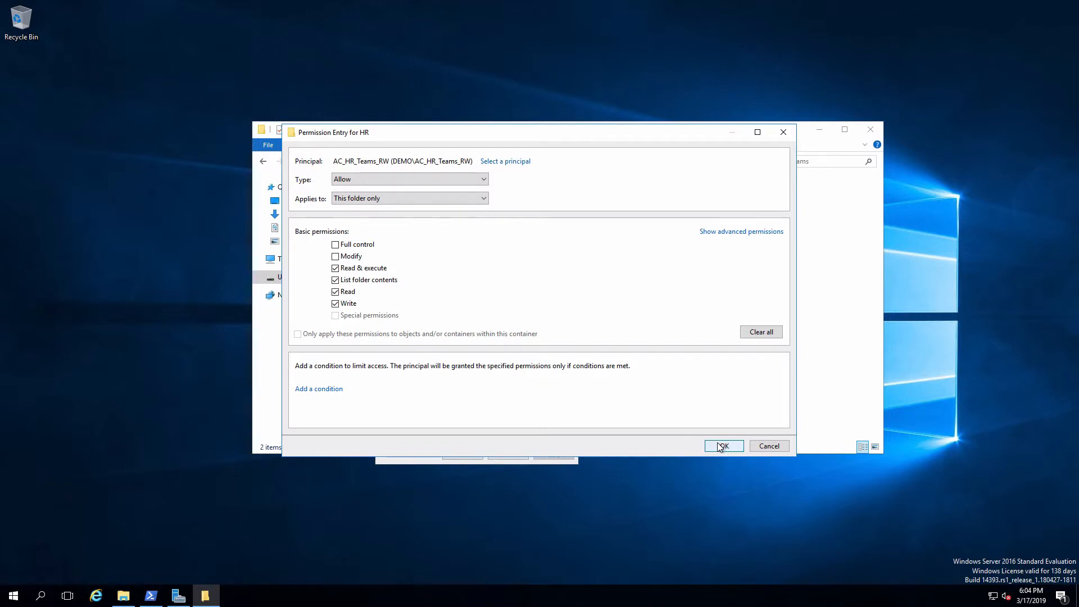
pyautogui.click(722, 447)
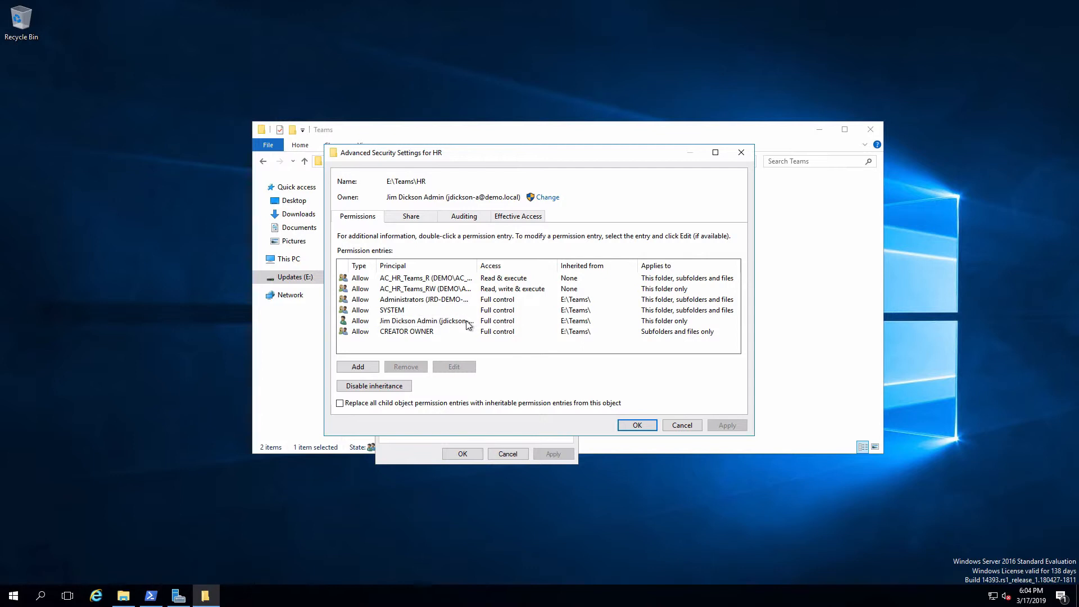
pyautogui.moveTo(446, 309)
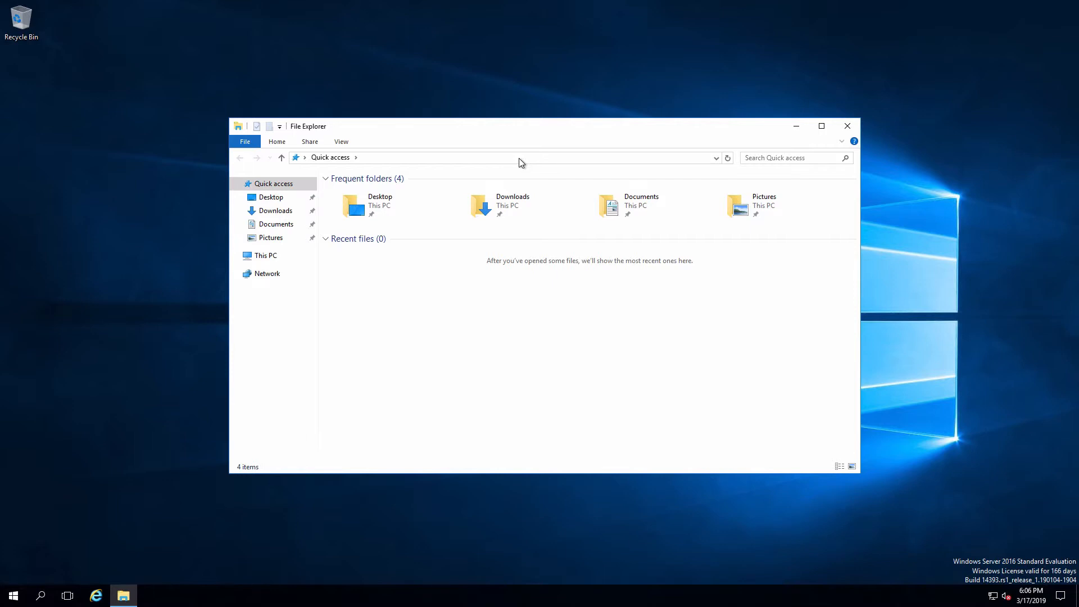
# Navigate to the \\jrd-demo-ms\teams share and open its HR folder
pyautogui.click(509, 157)
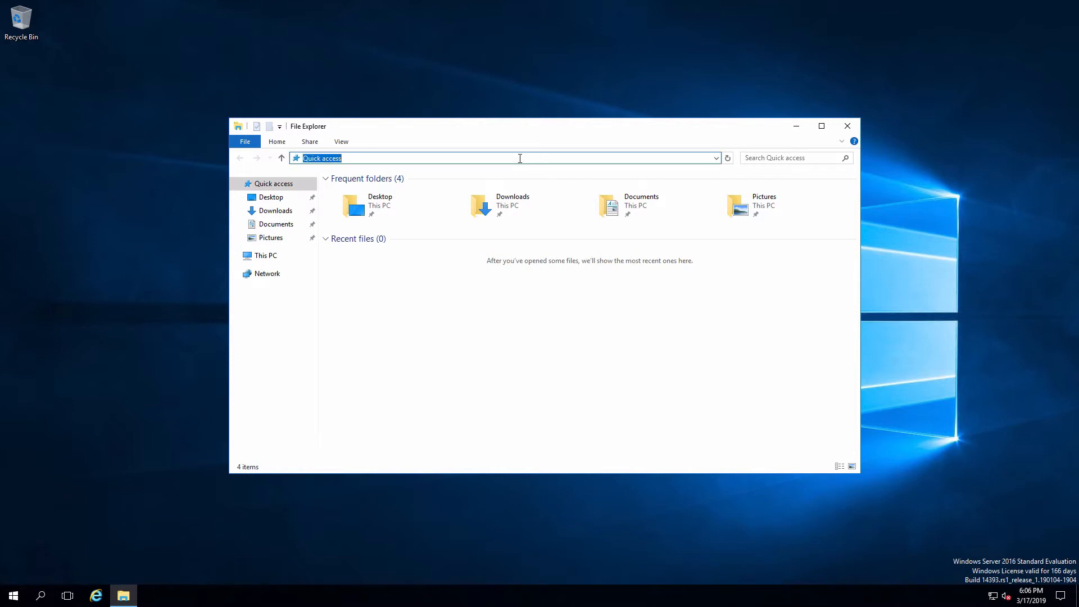
pyautogui.write('\\\\')
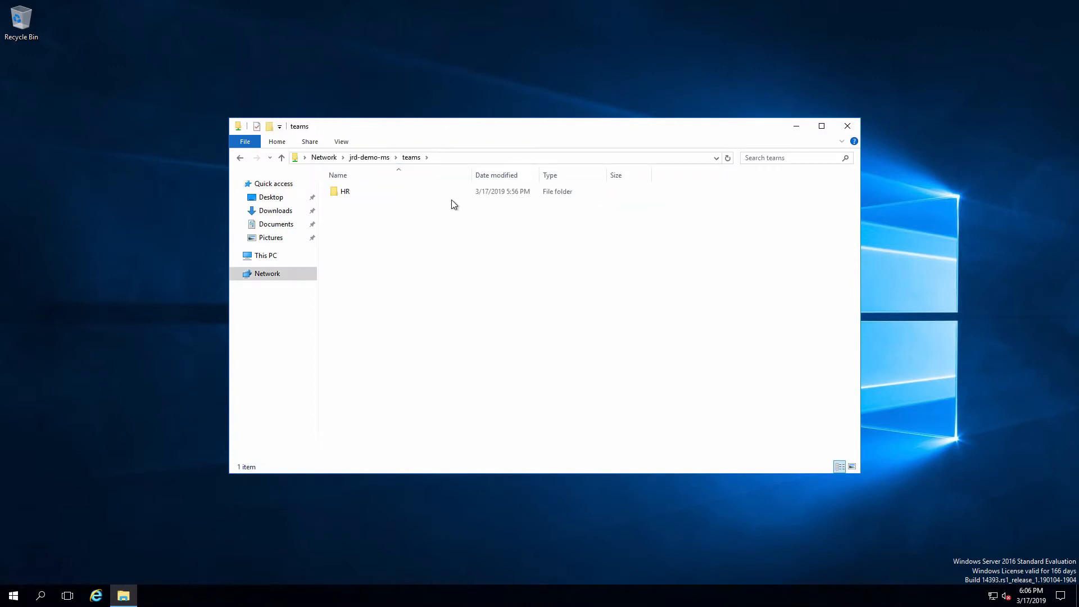
pyautogui.moveTo(347, 216)
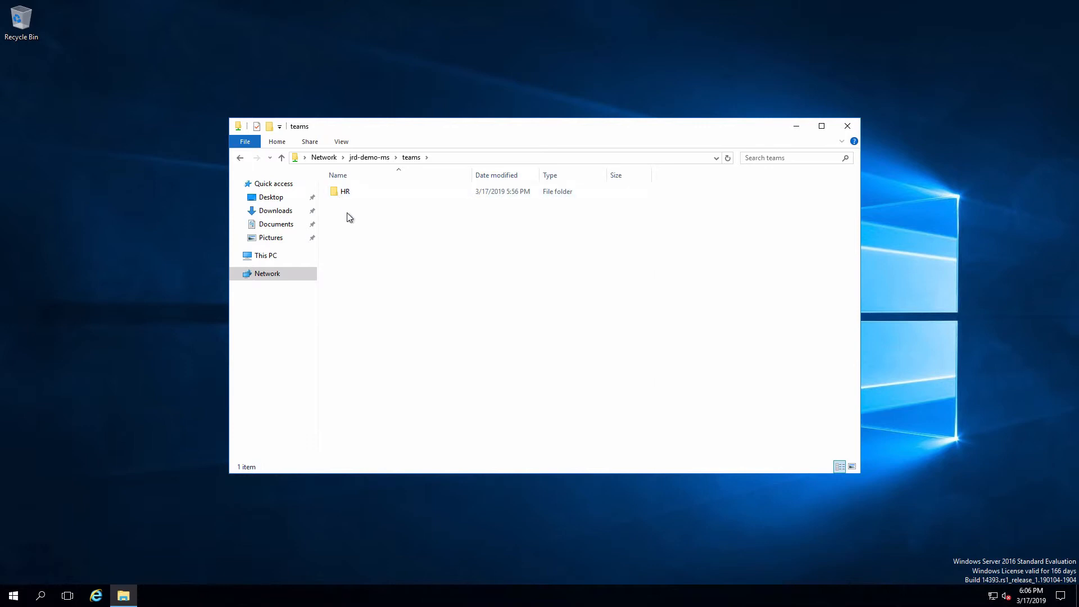
pyautogui.moveTo(338, 234)
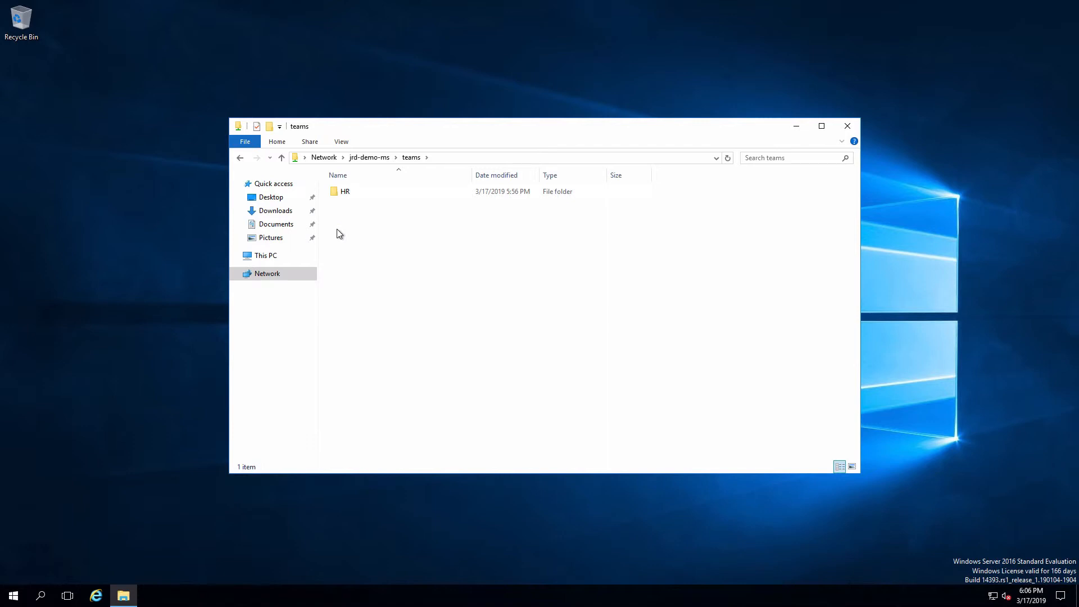
pyautogui.click(345, 191)
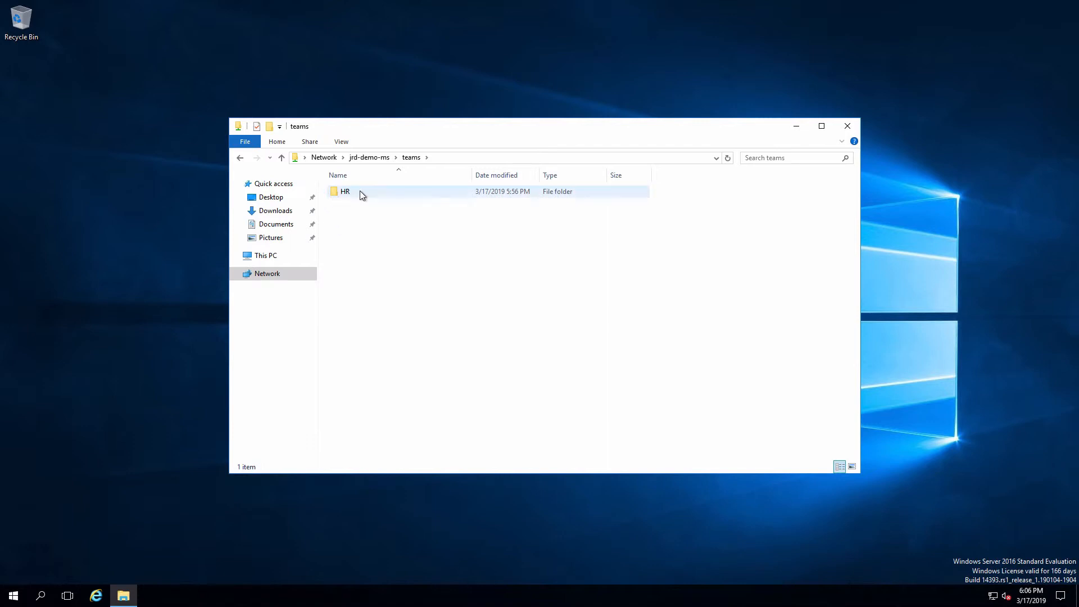
pyautogui.click(373, 231)
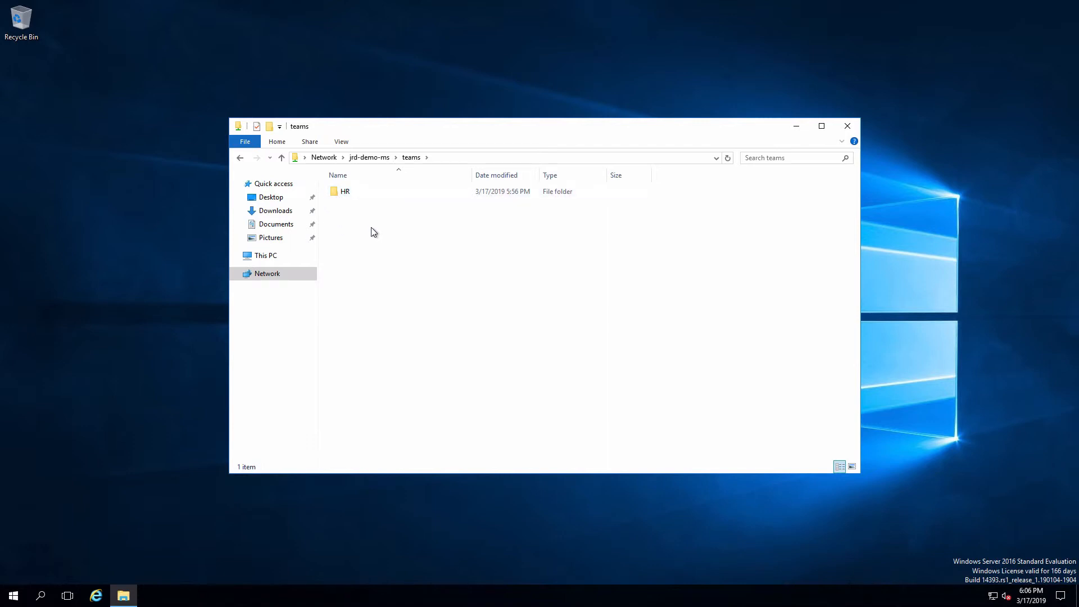
pyautogui.click(345, 191)
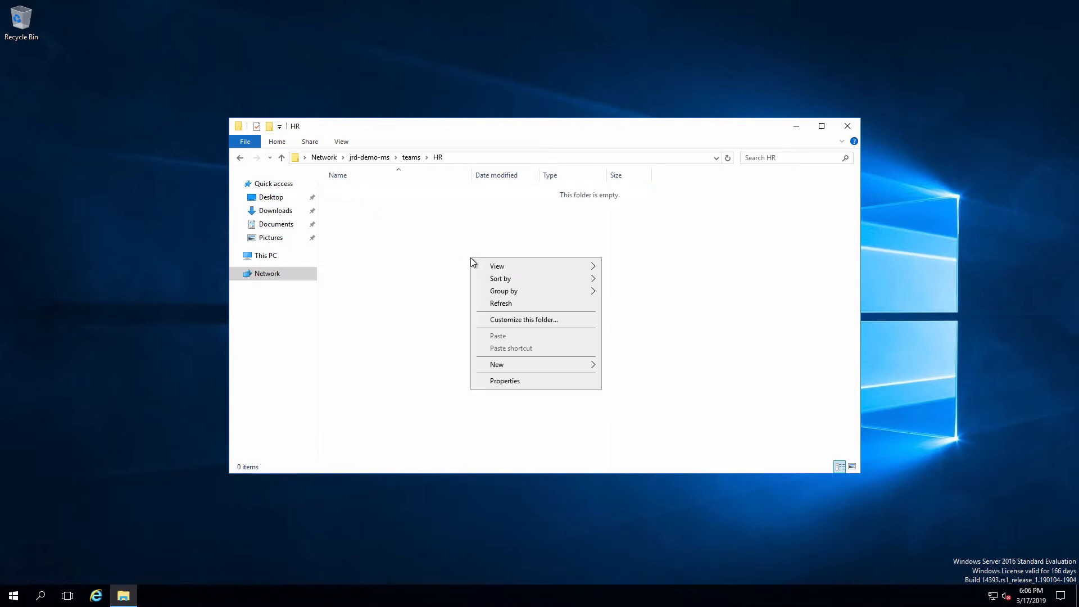
# Create a folder HRUser1 and a text document HRUser1File inside the HR share
pyautogui.click(496, 364)
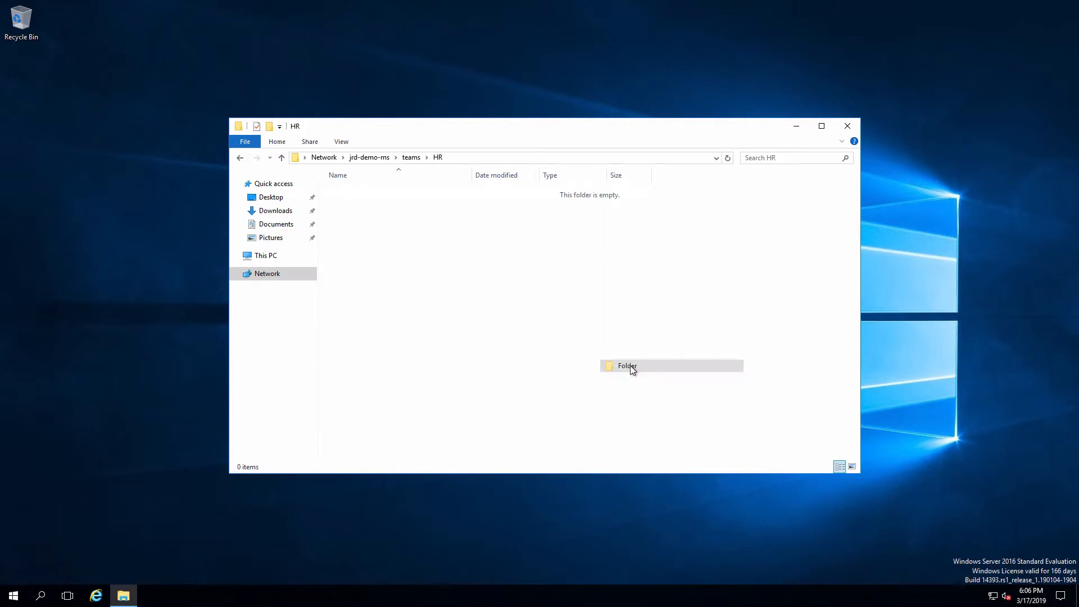
pyautogui.write('H')
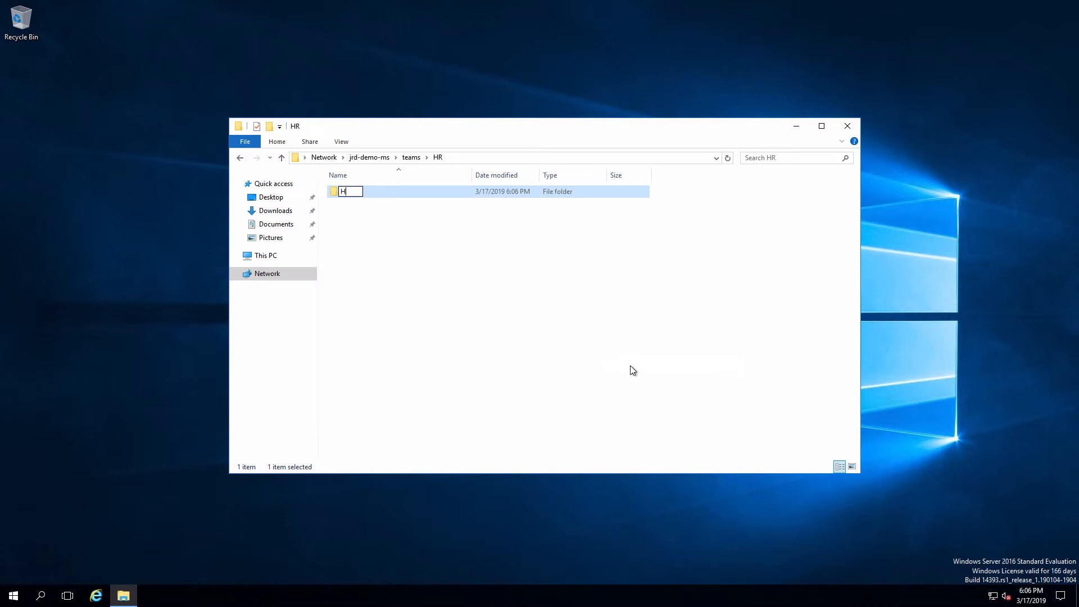
pyautogui.write('RUser1')
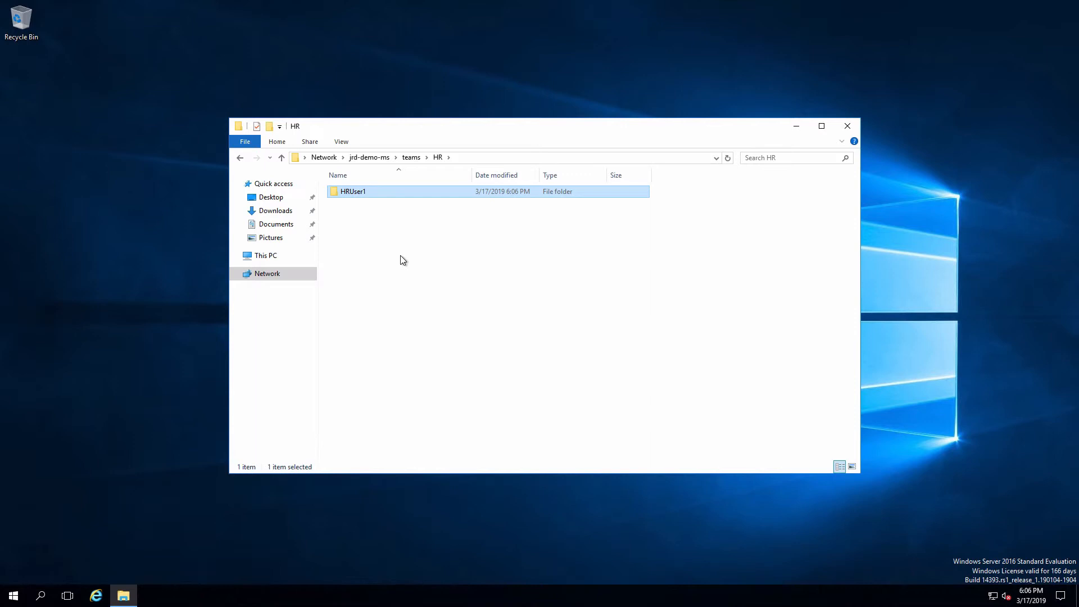
pyautogui.rightClick(402, 262)
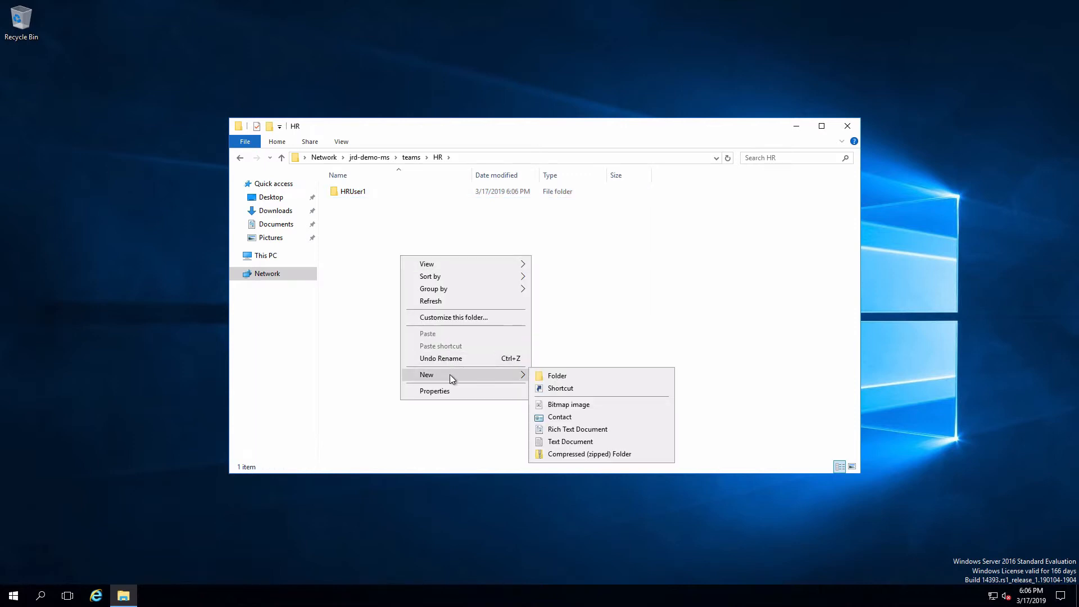
pyautogui.click(569, 440)
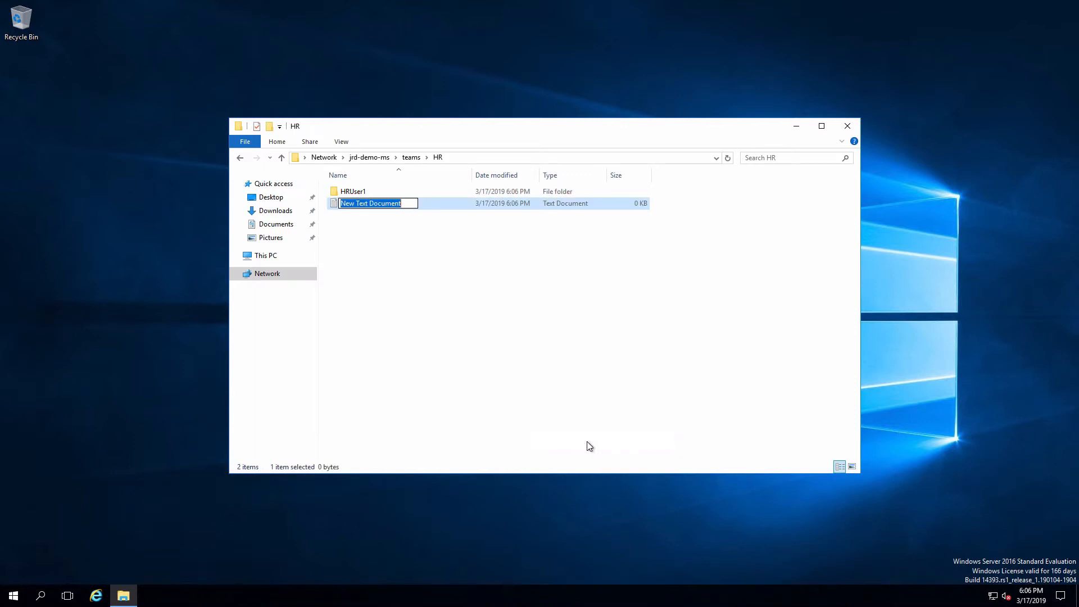
pyautogui.write('HRUser1File')
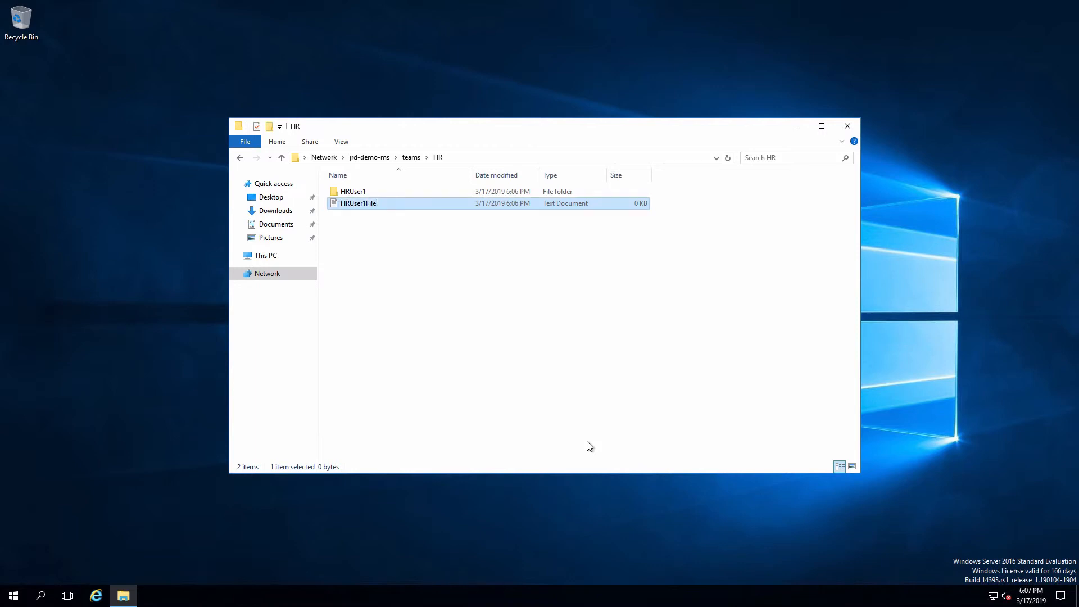
pyautogui.moveTo(583, 391)
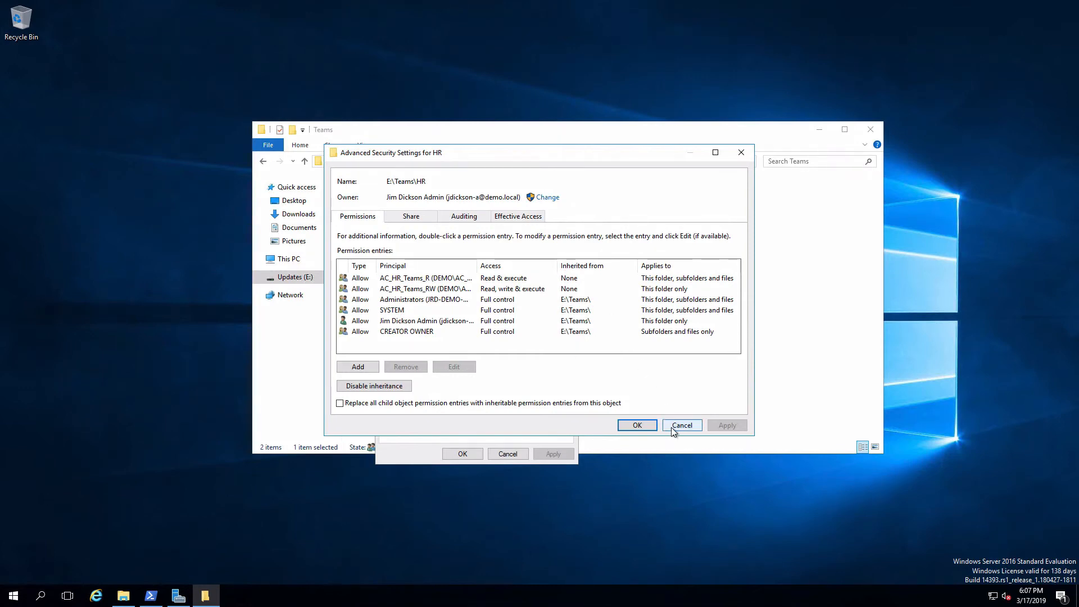
# Cancel the HR security windows and open the server's HR folder showing HRUser1 and HRUser1File
pyautogui.click(681, 425)
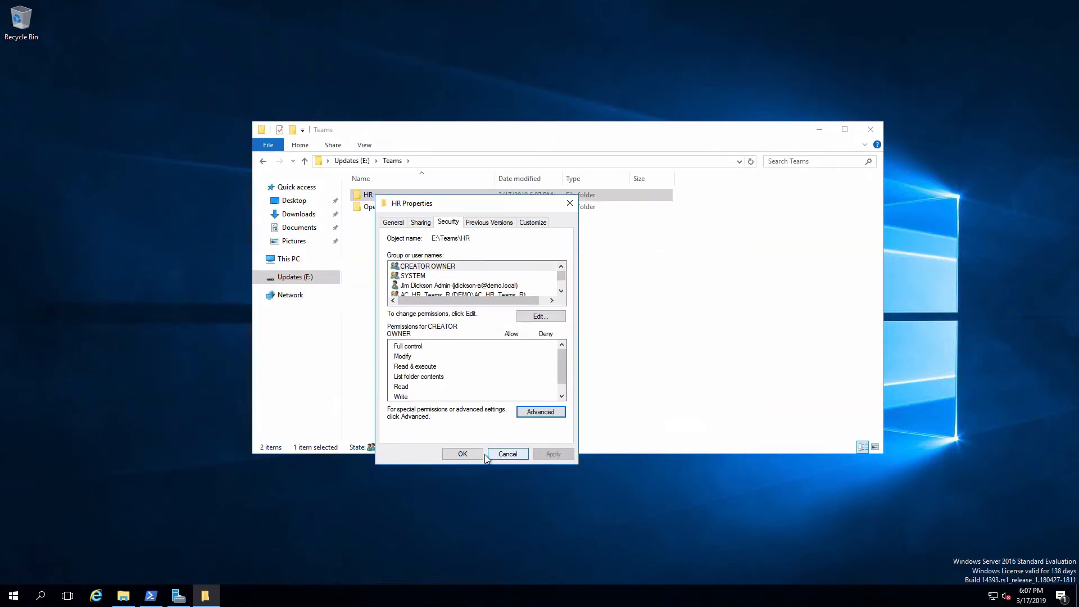
pyautogui.click(507, 452)
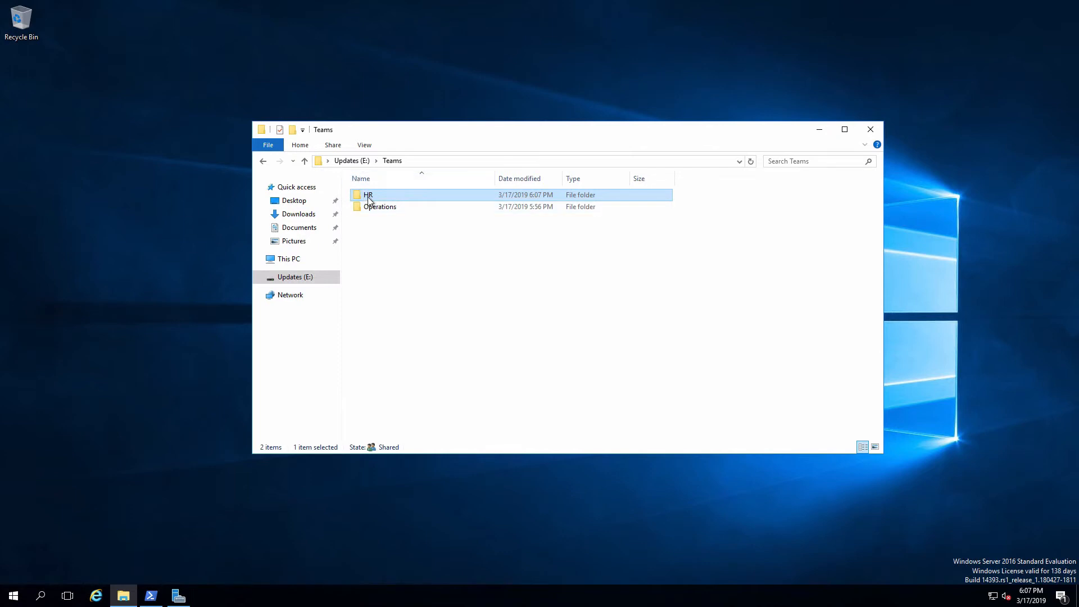
pyautogui.doubleClick(368, 195)
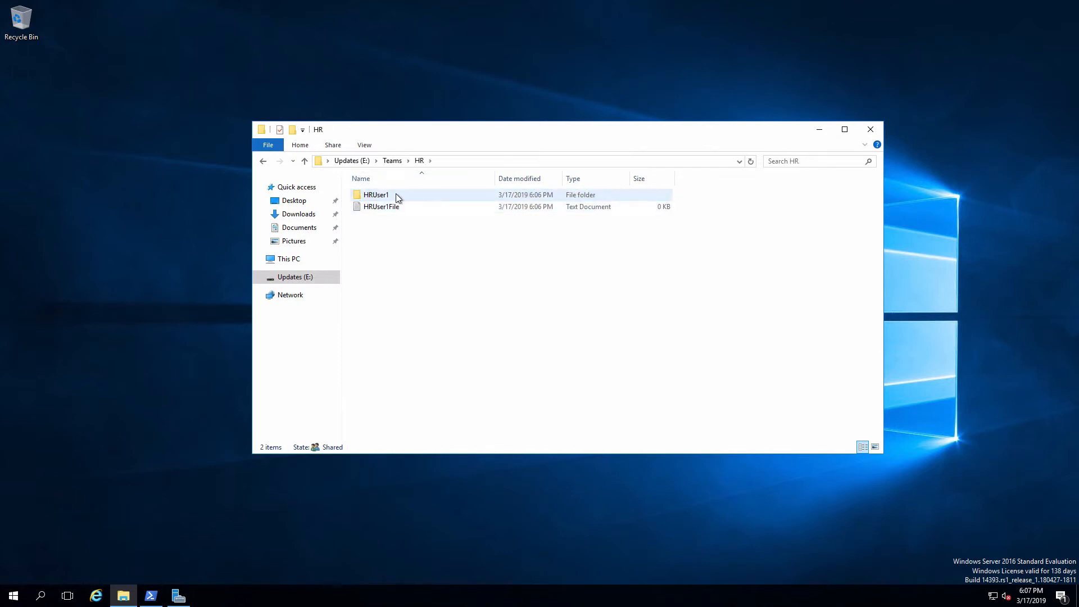
pyautogui.moveTo(386, 199)
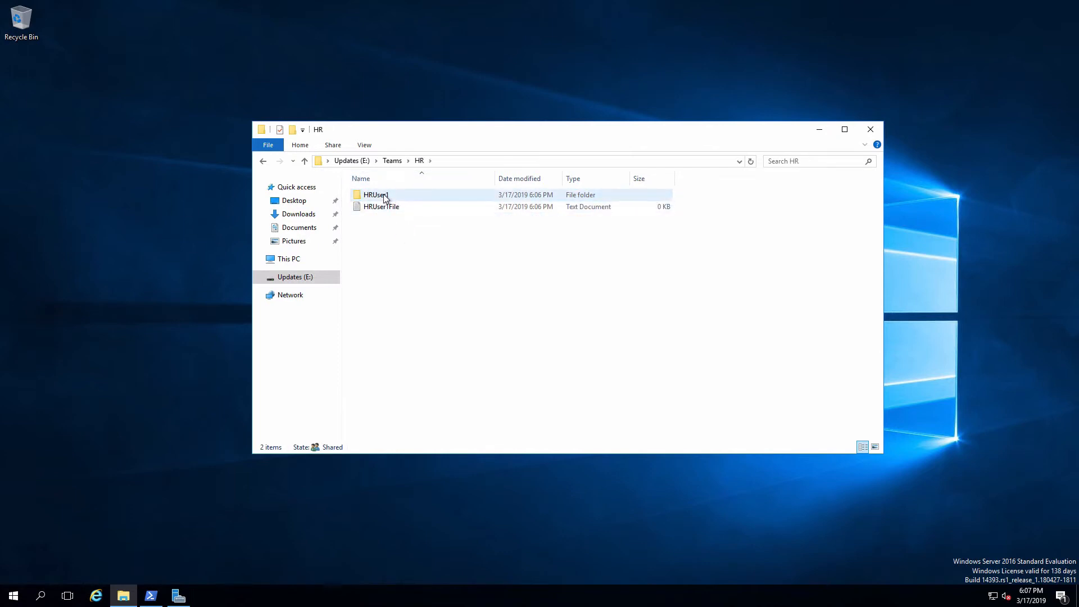
# View HRUser1's permission entries as administrator after approving the UAC elevation
pyautogui.rightClick(375, 195)
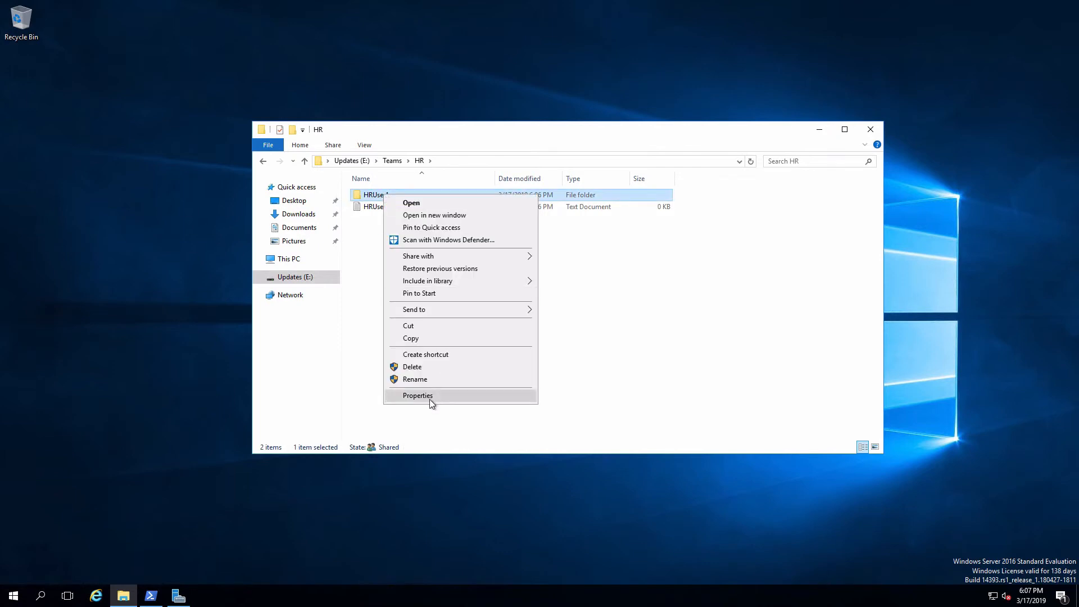
pyautogui.click(417, 394)
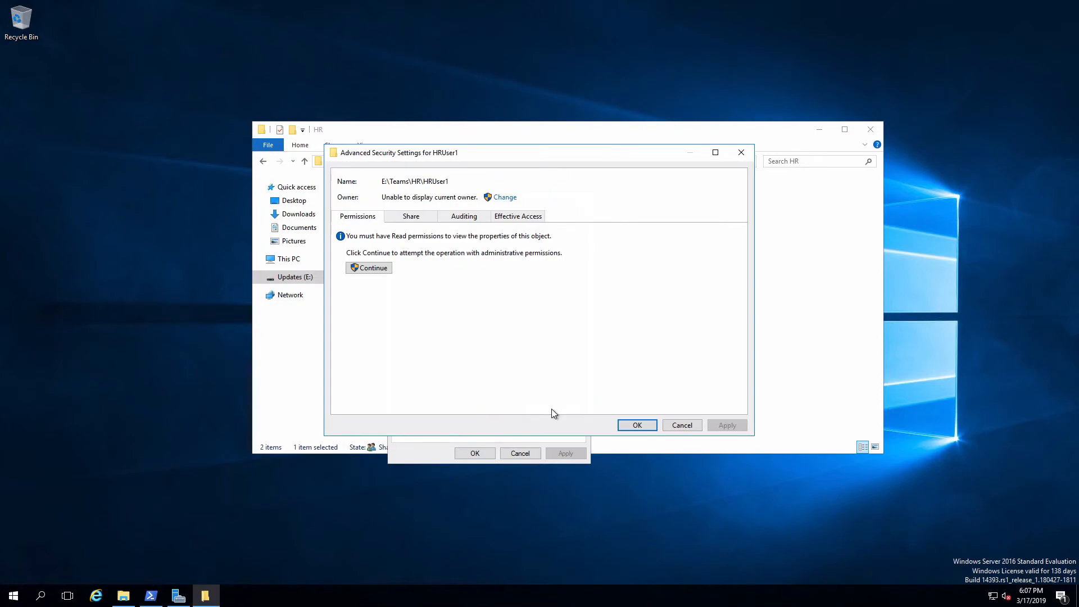
pyautogui.click(368, 268)
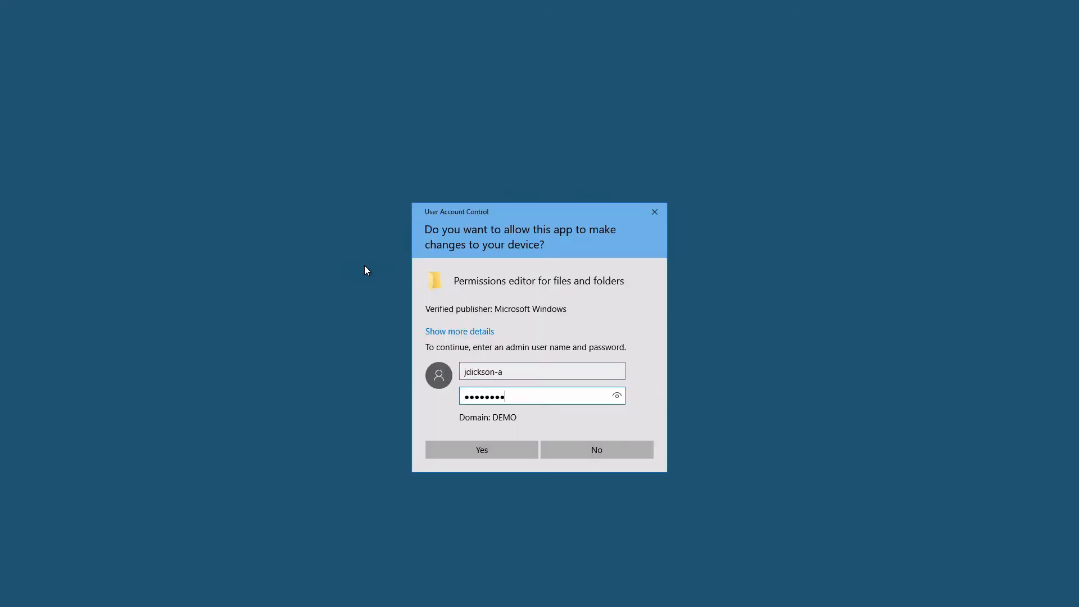
pyautogui.click(481, 450)
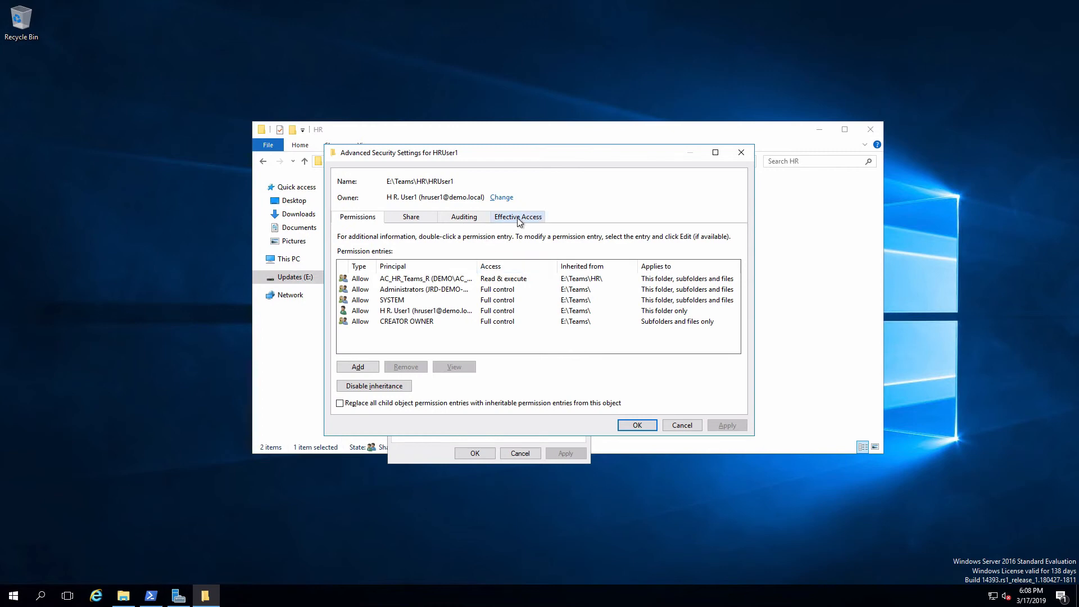
# Check effective access for H R. User1 on the folder, confirming full control on every permission
pyautogui.click(517, 216)
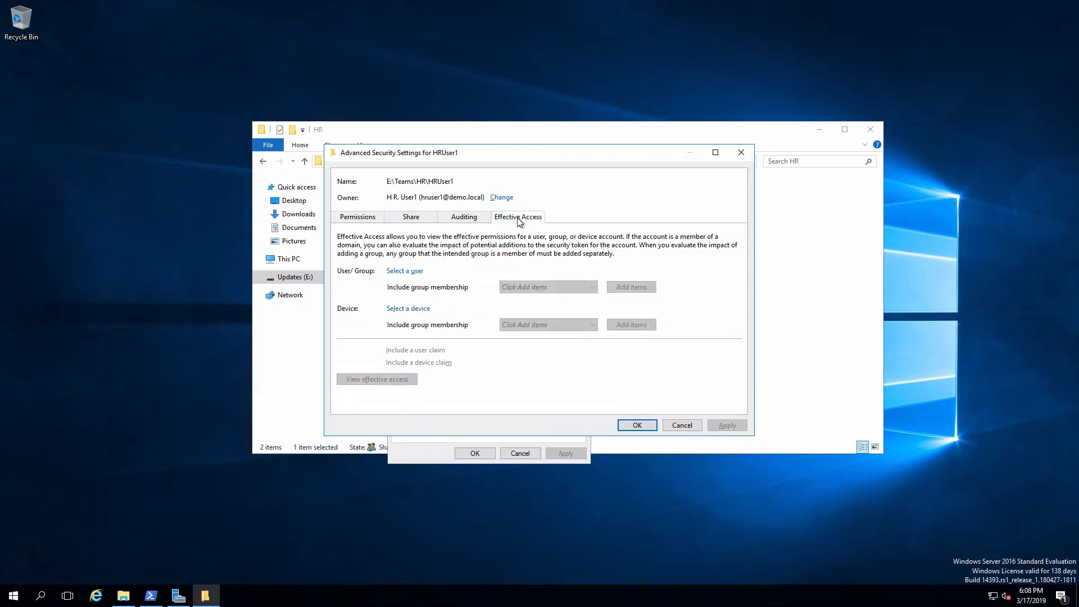
pyautogui.click(404, 270)
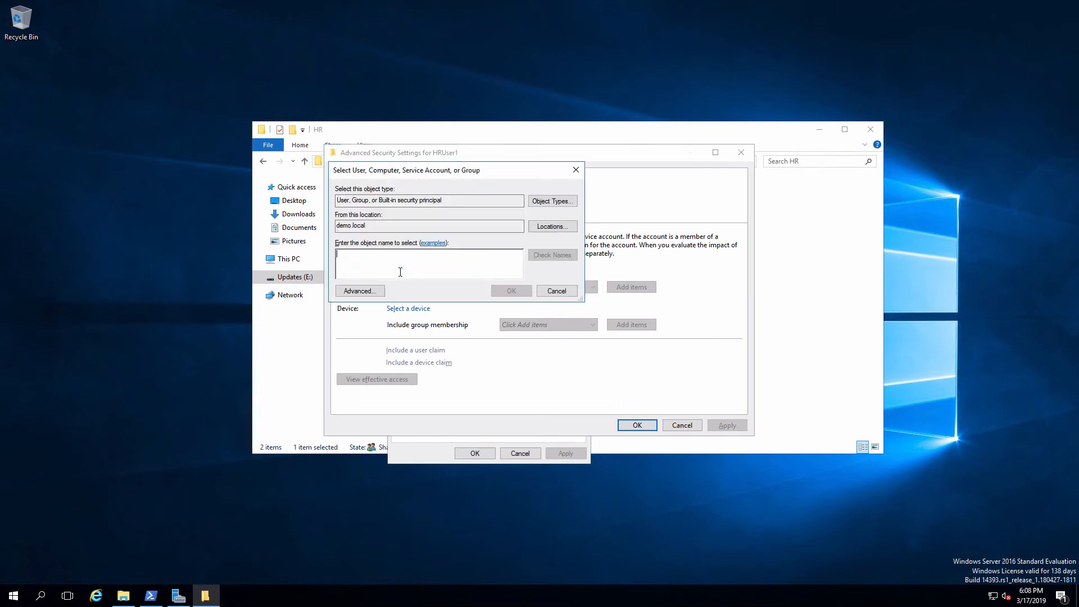
pyautogui.click(551, 255)
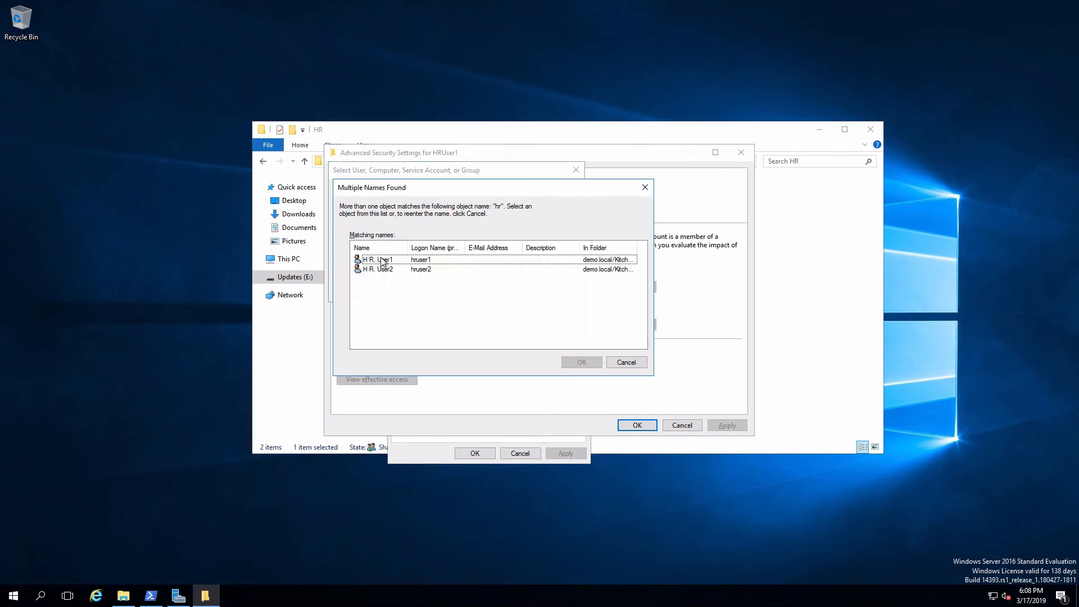
pyautogui.click(581, 362)
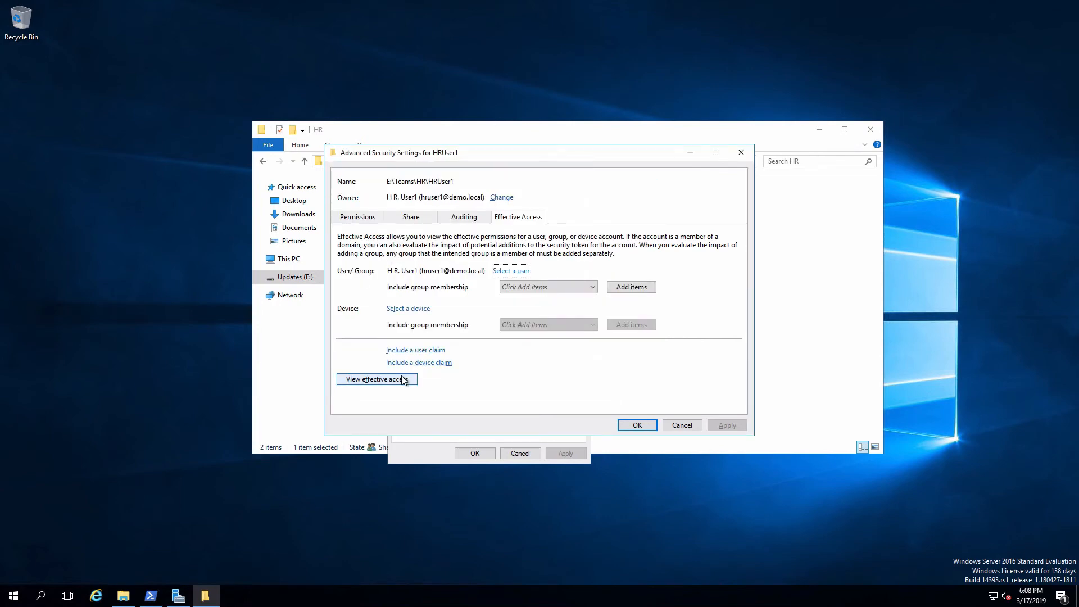
pyautogui.click(377, 378)
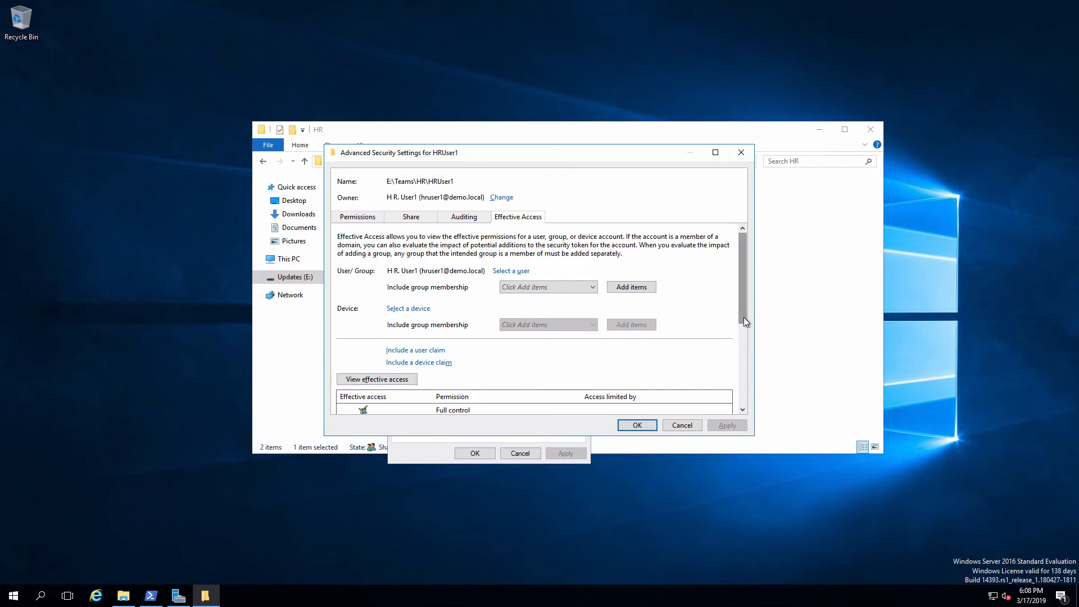
pyautogui.scroll(-3)
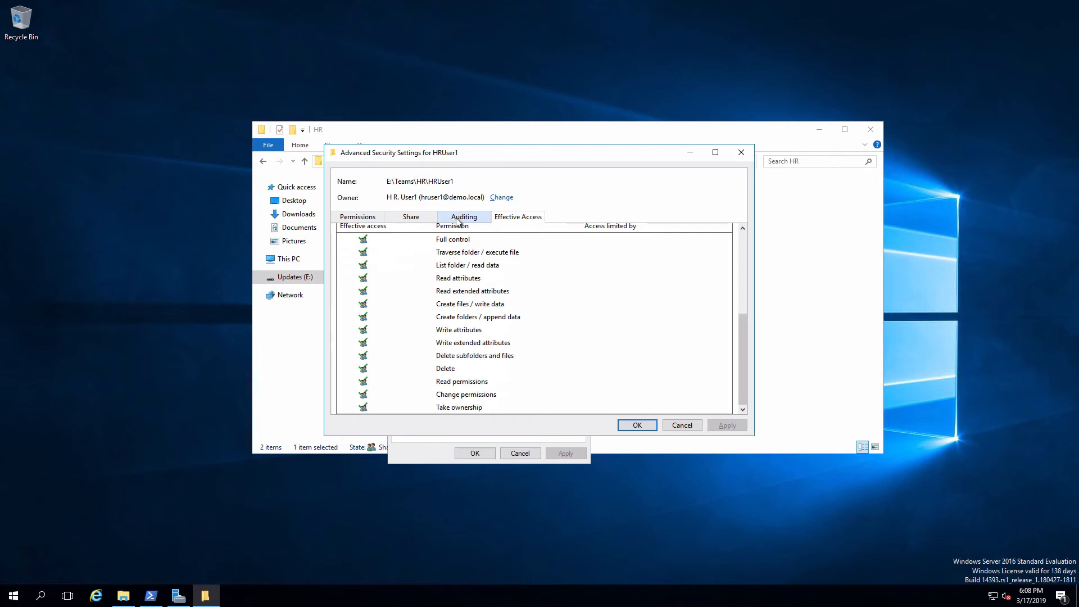
pyautogui.click(357, 216)
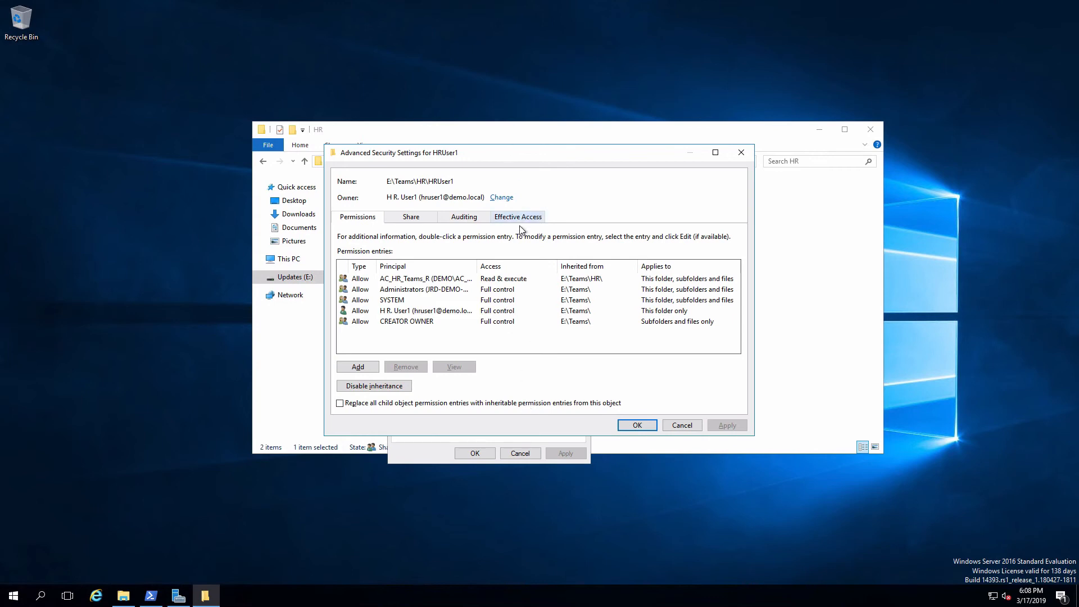
# Check effective access for H R. User2, confirming read and traverse only, then leave advanced settings
pyautogui.click(516, 215)
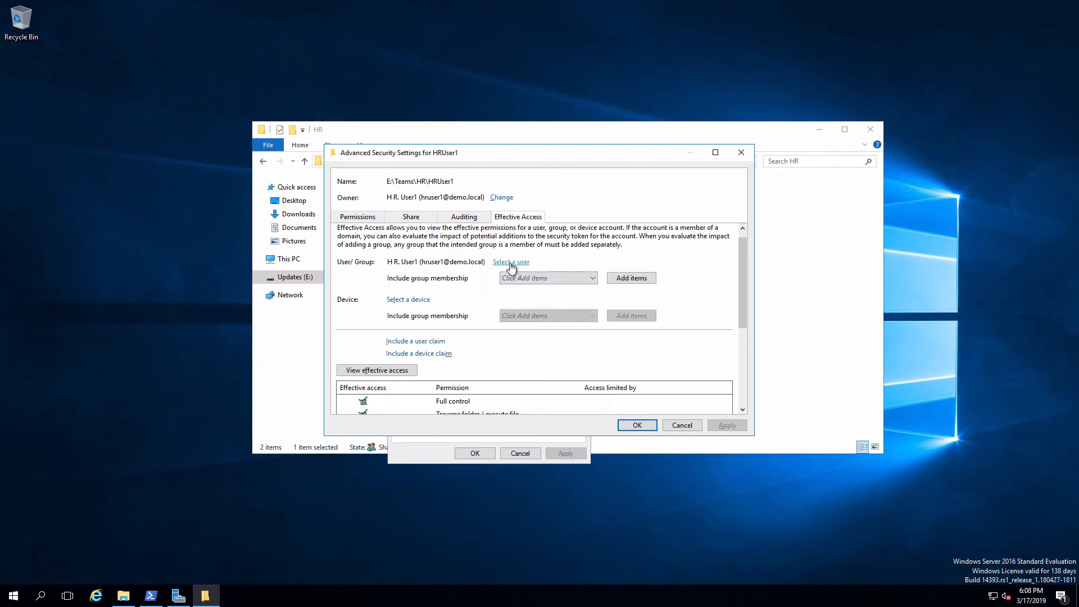
pyautogui.click(510, 262)
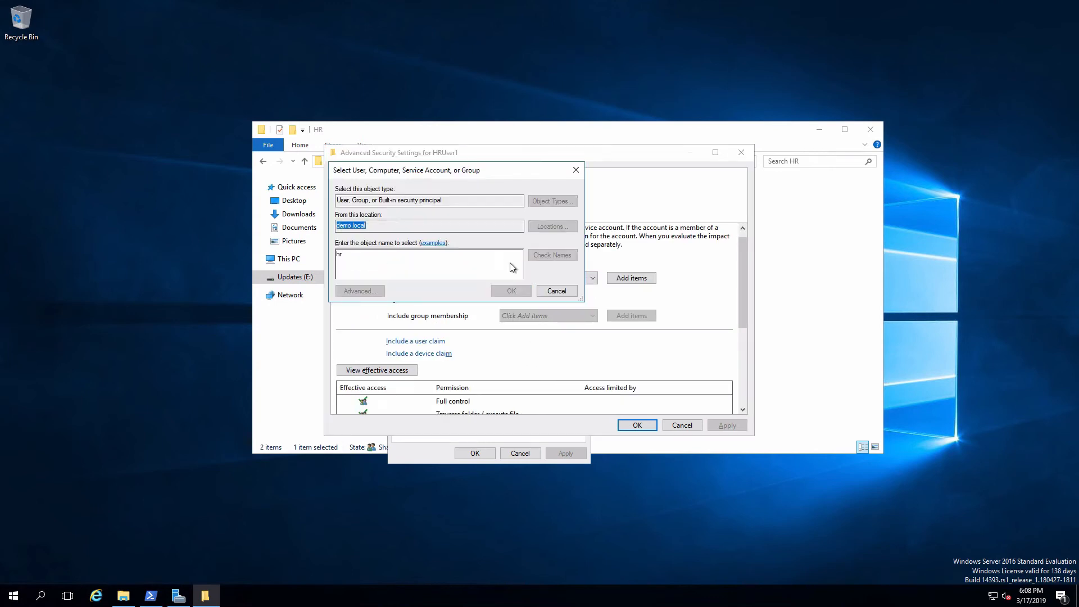
pyautogui.click(510, 290)
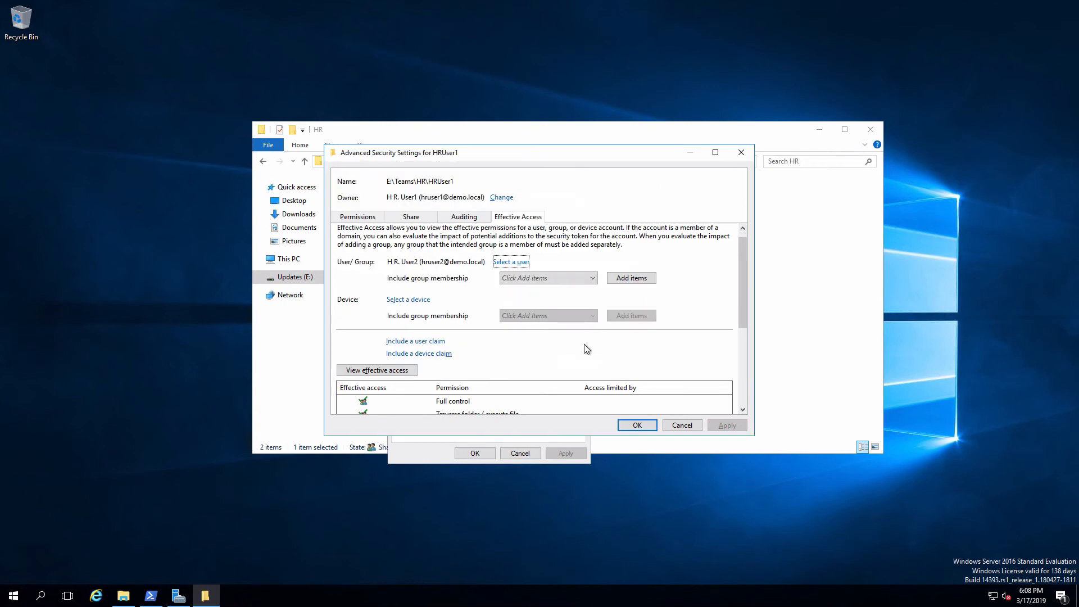
pyautogui.click(376, 369)
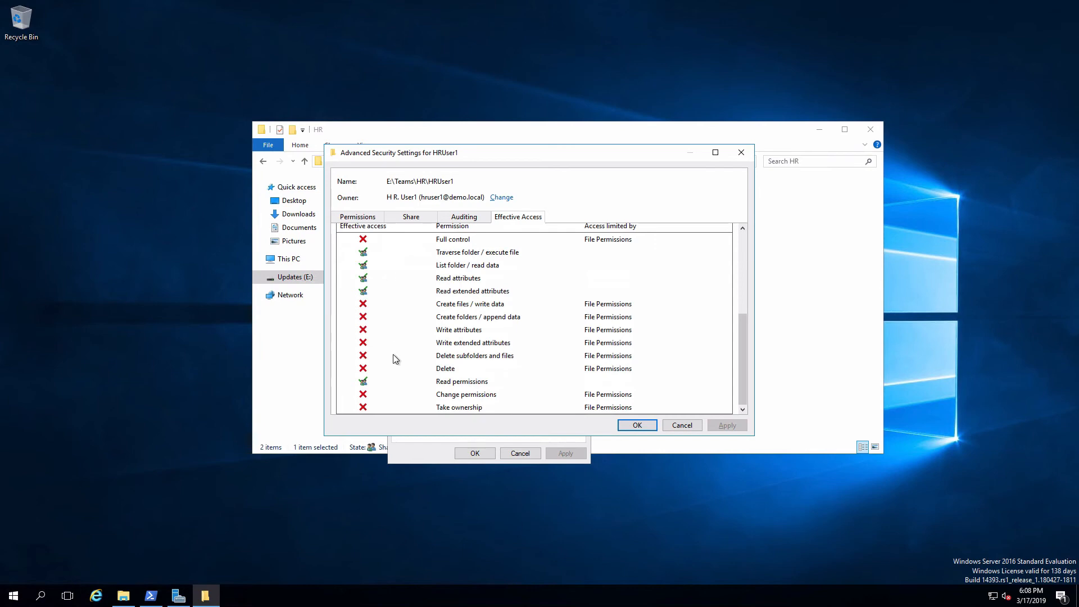
pyautogui.moveTo(395, 383)
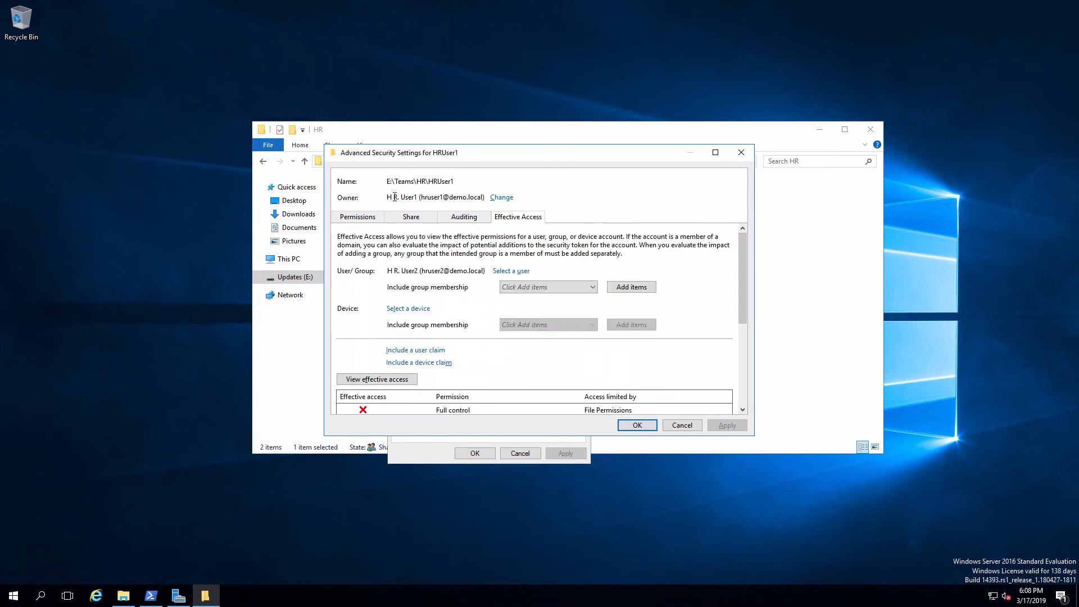
pyautogui.click(511, 270)
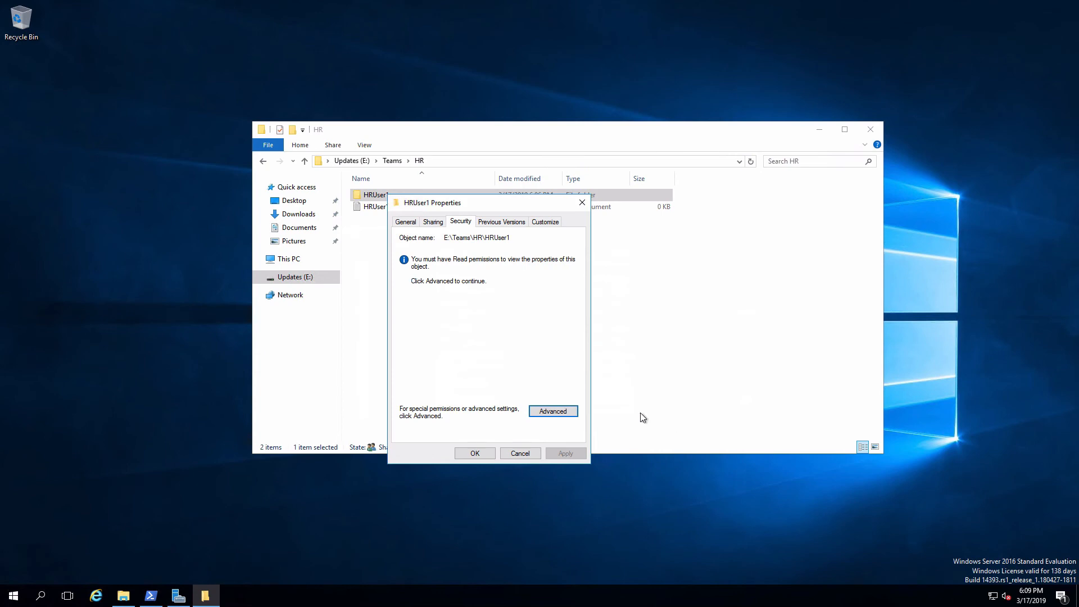
# Show HRUser1File.txt's advanced permission entries with administrative rights
pyautogui.click(519, 453)
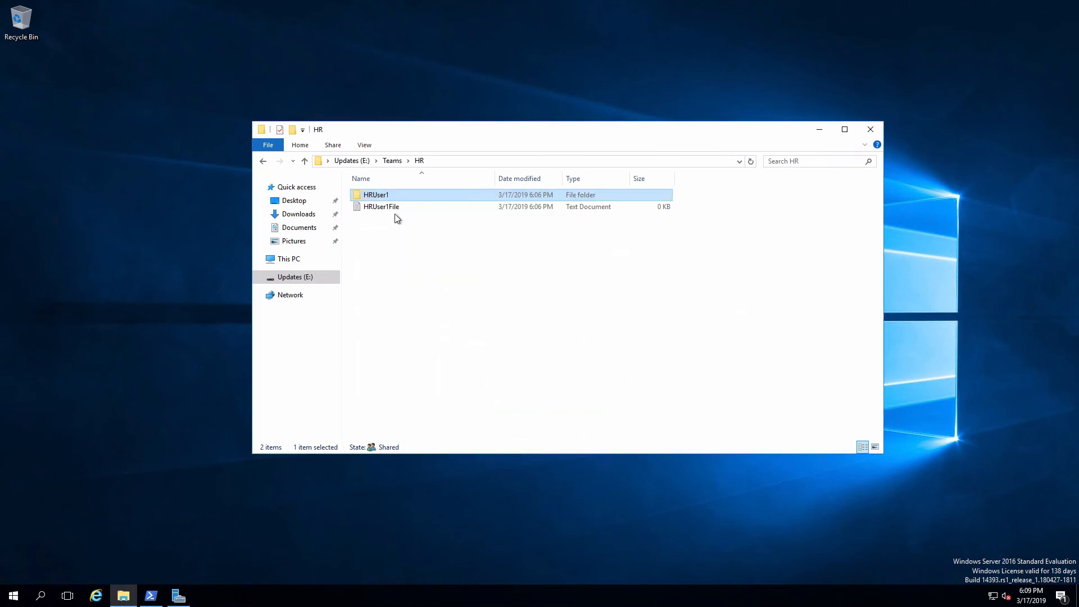
pyautogui.rightClick(380, 207)
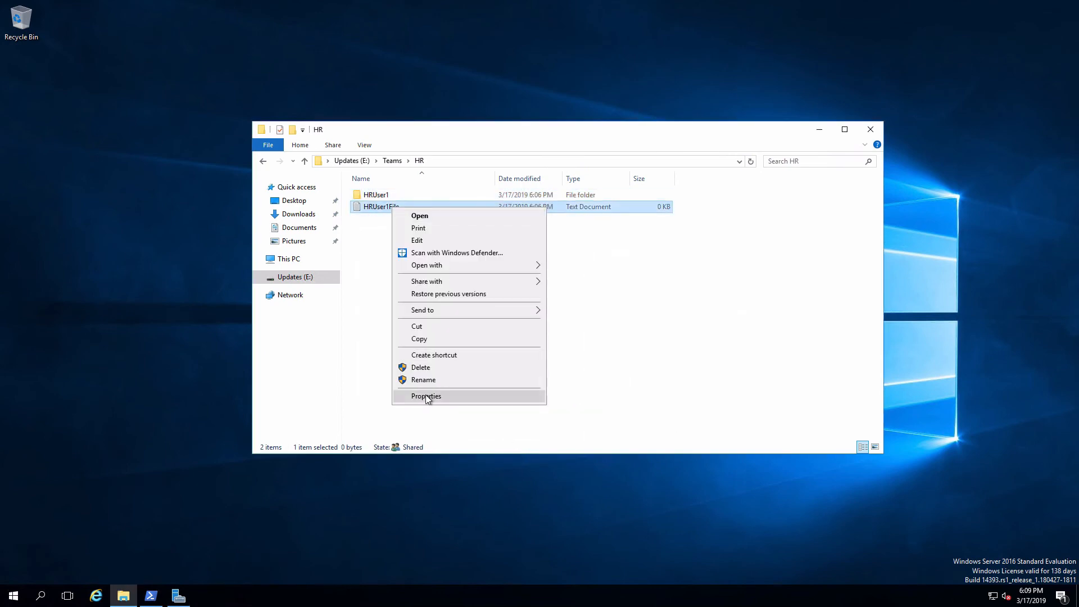
pyautogui.click(424, 395)
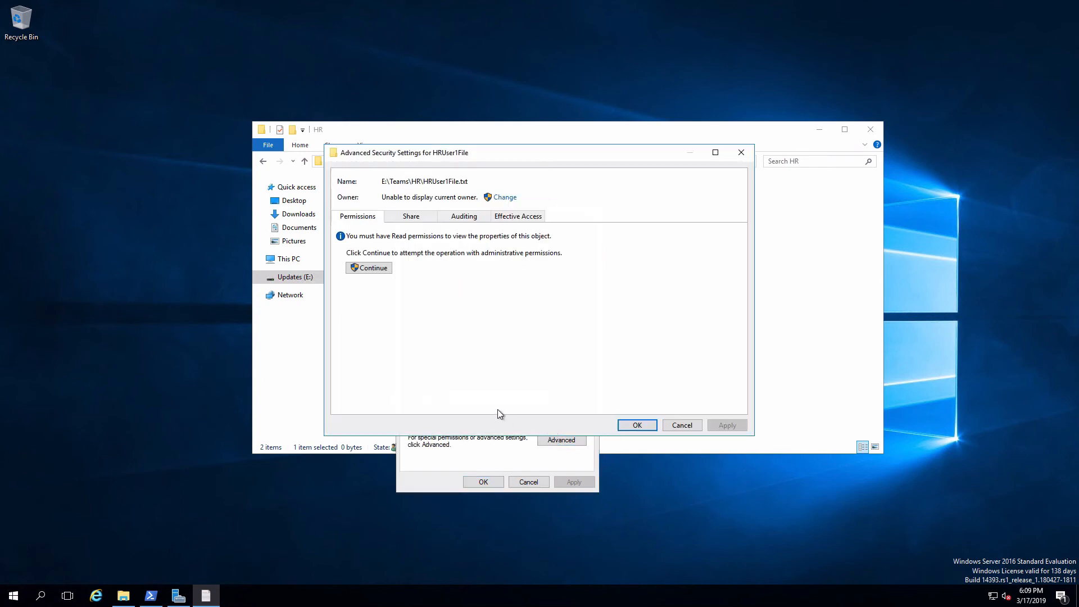
pyautogui.click(367, 267)
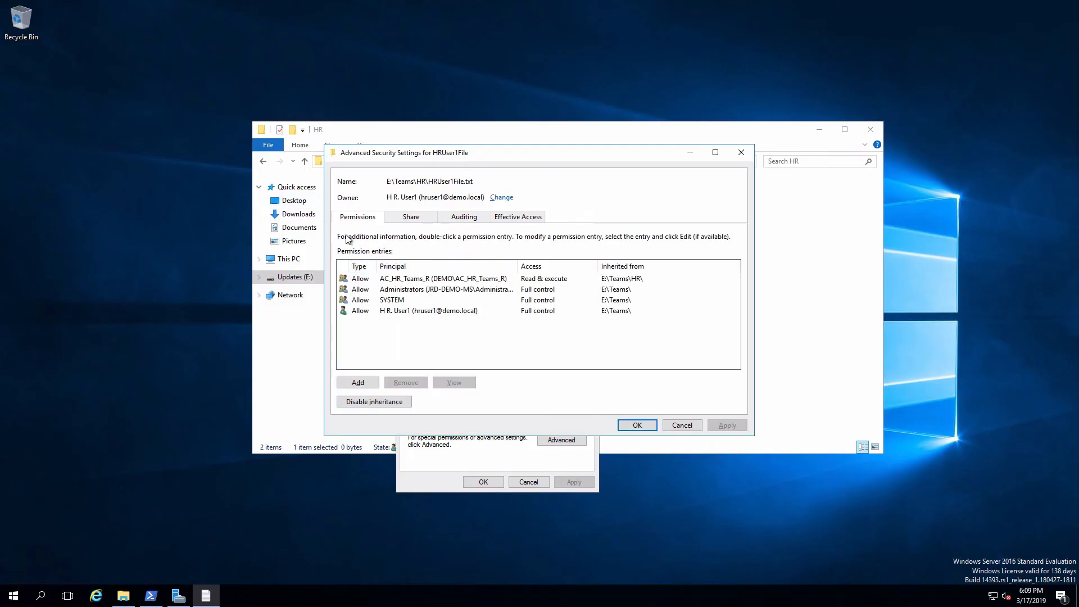
pyautogui.moveTo(439, 278)
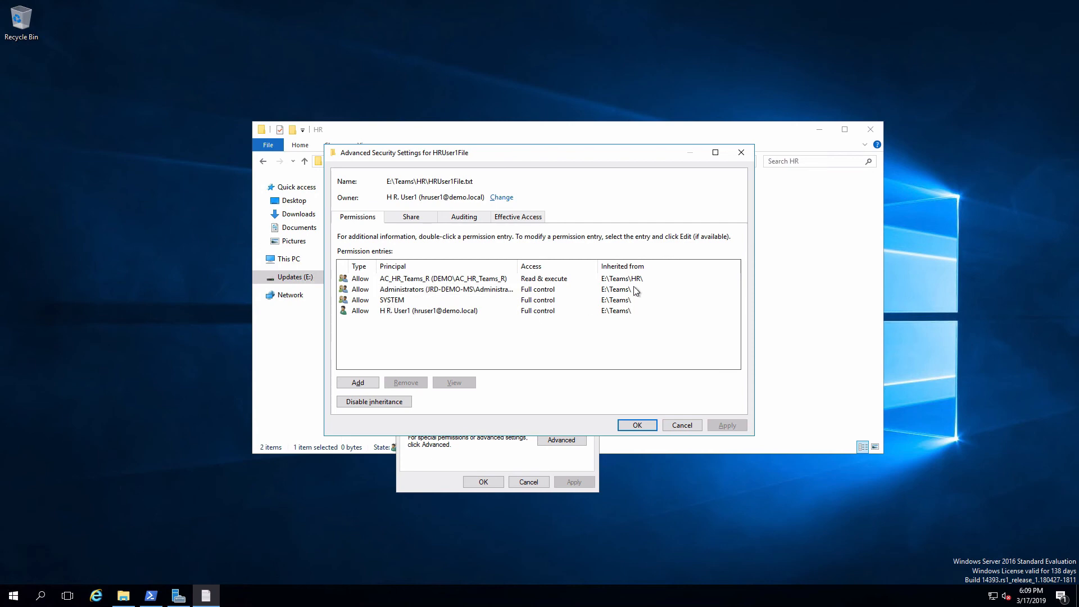
pyautogui.moveTo(446, 314)
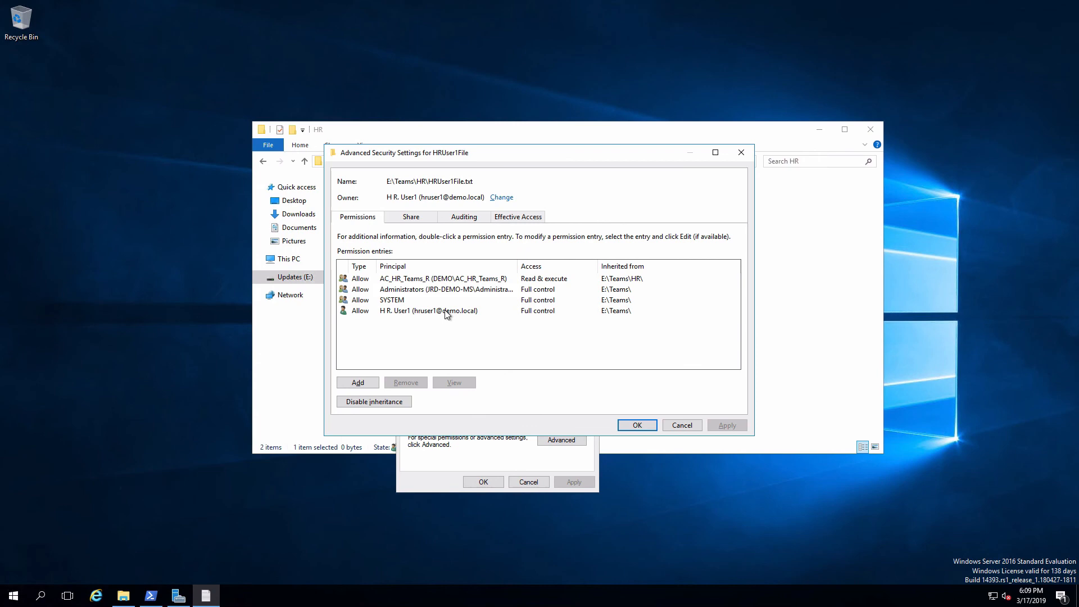
pyautogui.moveTo(619, 315)
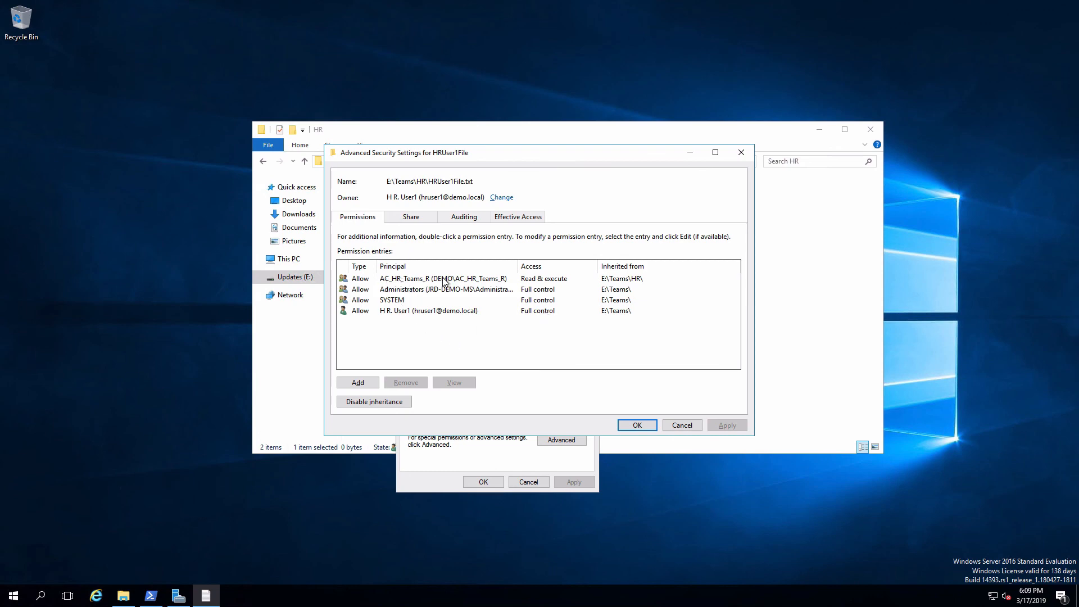
pyautogui.moveTo(422, 285)
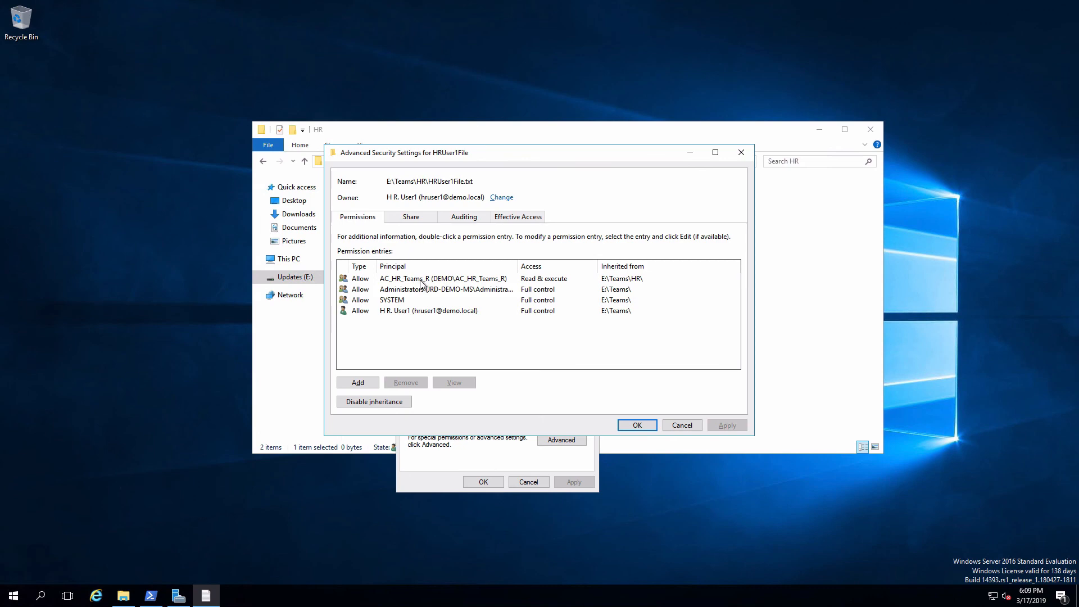